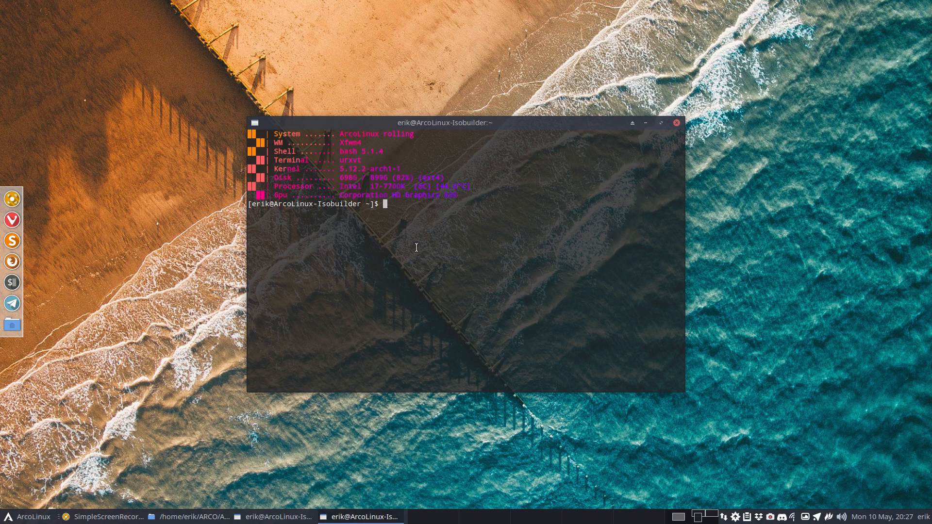
# - Load terminal.sexy in a new Chromium tab
pyautogui.doubleClick(350, 159)
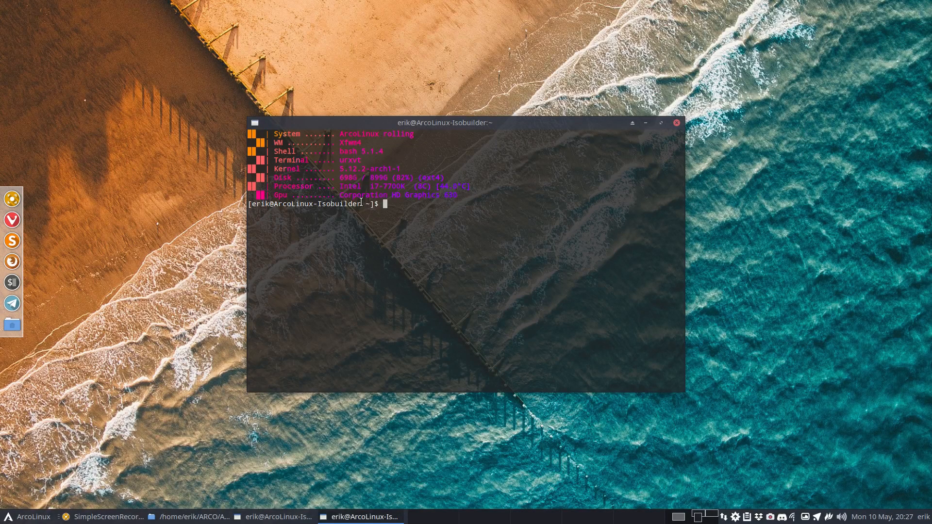
pyautogui.moveTo(337, 195); pyautogui.dragTo(434, 195)
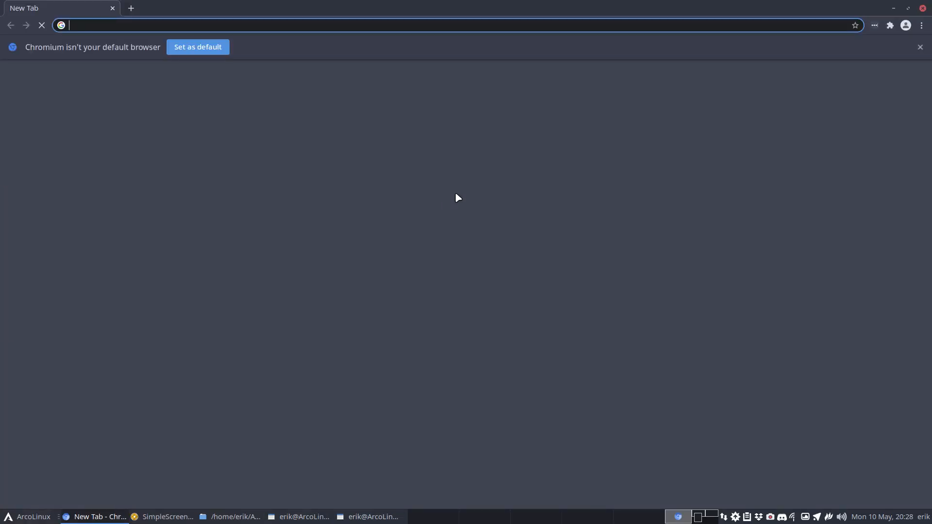
pyautogui.write('termin')
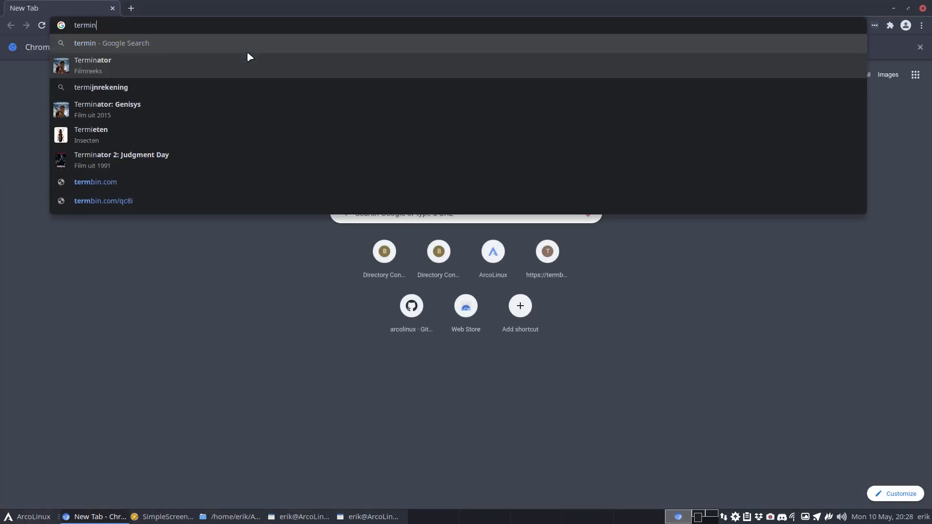
pyautogui.write('al.sexy')
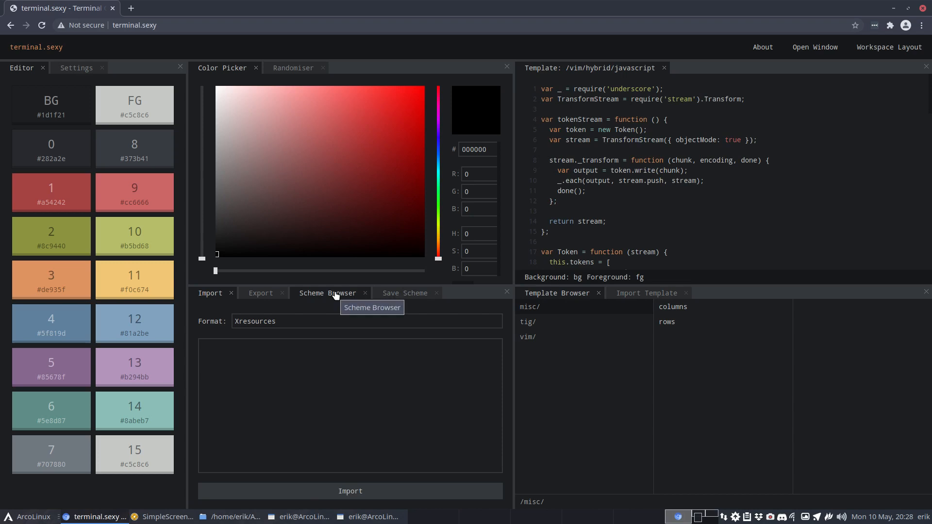
pyautogui.moveTo(248, 332)
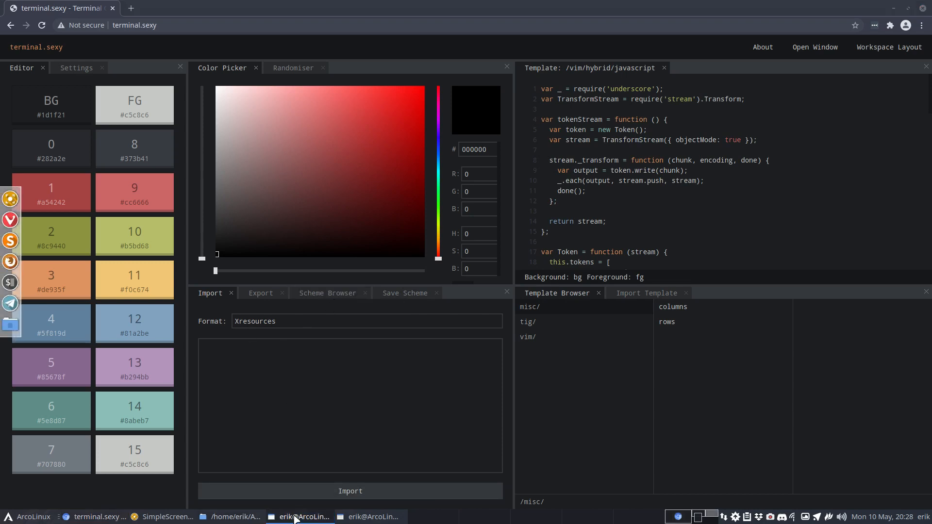
# - Bring up Thunar's home folder and pick the .Xresources and .Xresources-next files
pyautogui.click(263, 516)
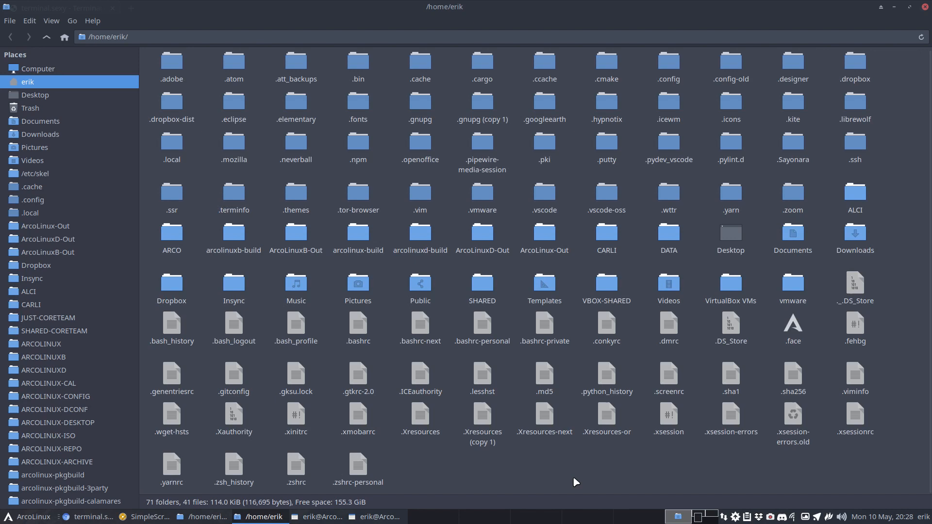
pyautogui.moveTo(540, 482)
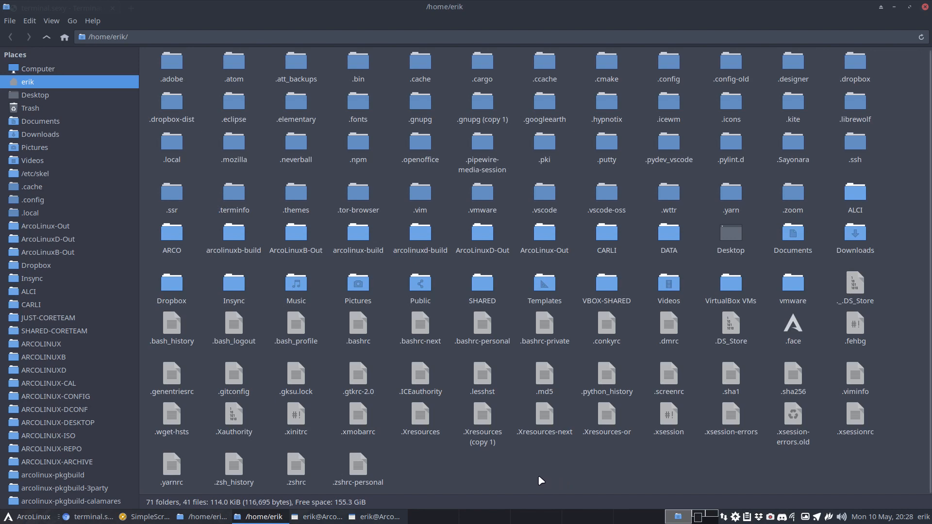
pyautogui.moveTo(420, 414)
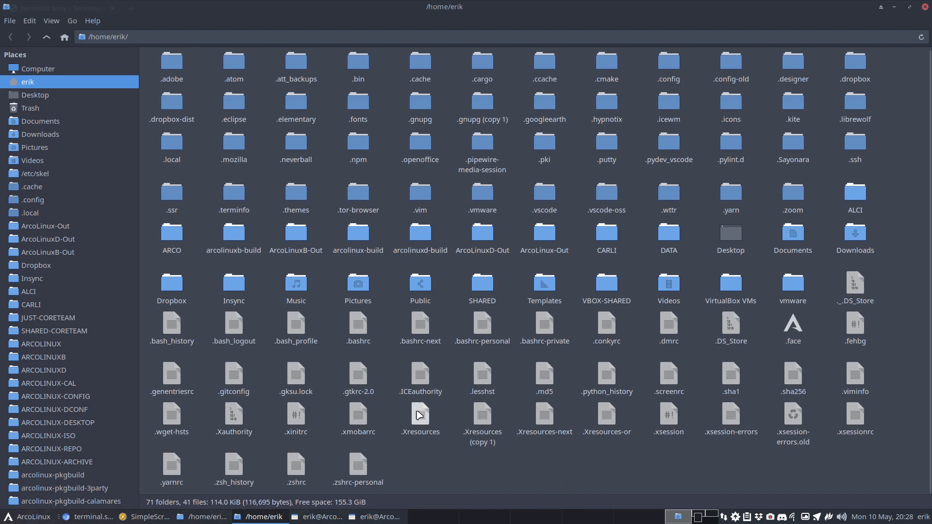
pyautogui.click(420, 416)
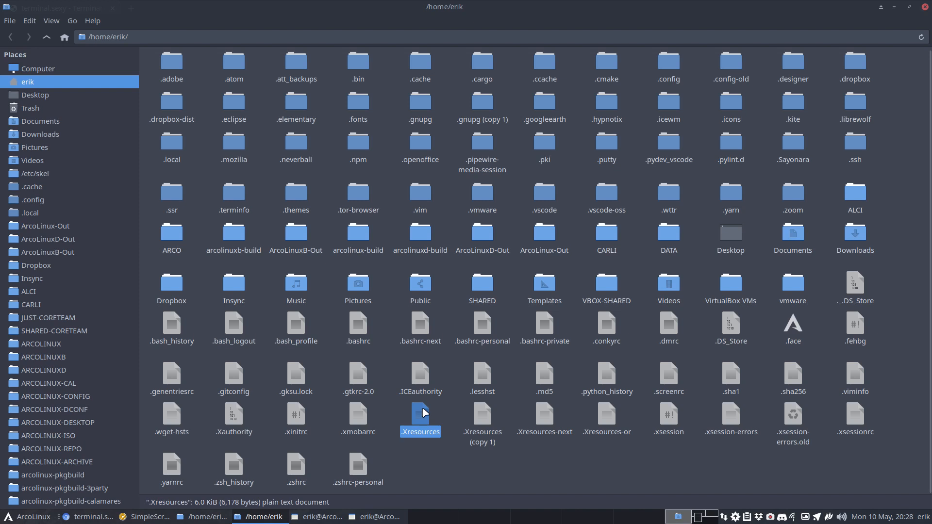
pyautogui.moveTo(421, 417)
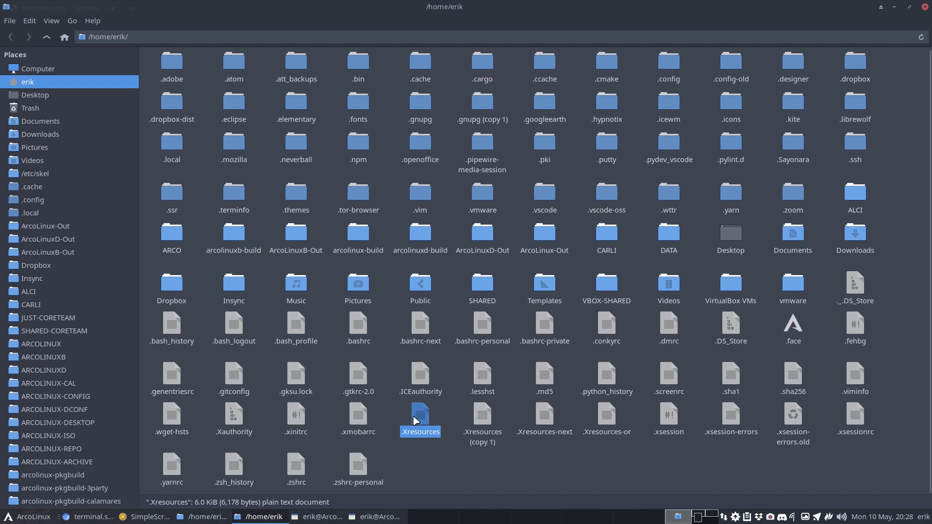
pyautogui.click(544, 419)
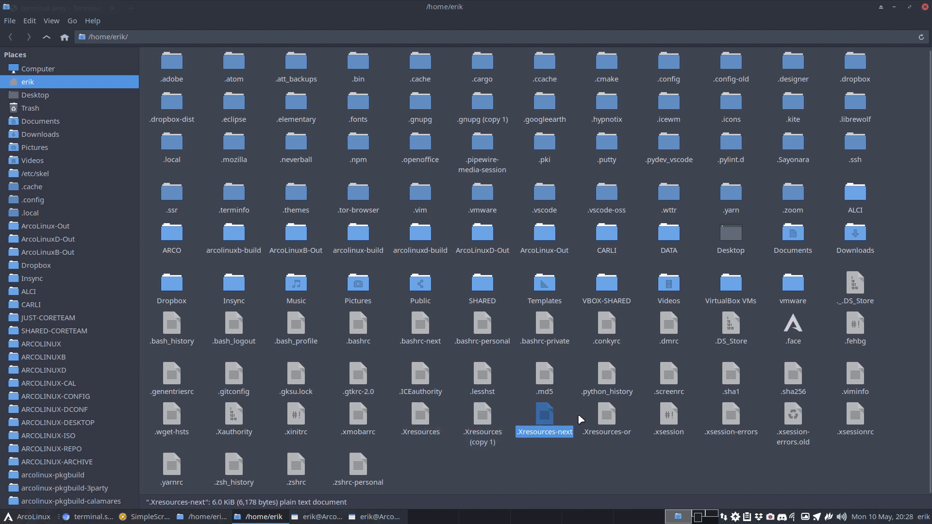
pyautogui.click(606, 419)
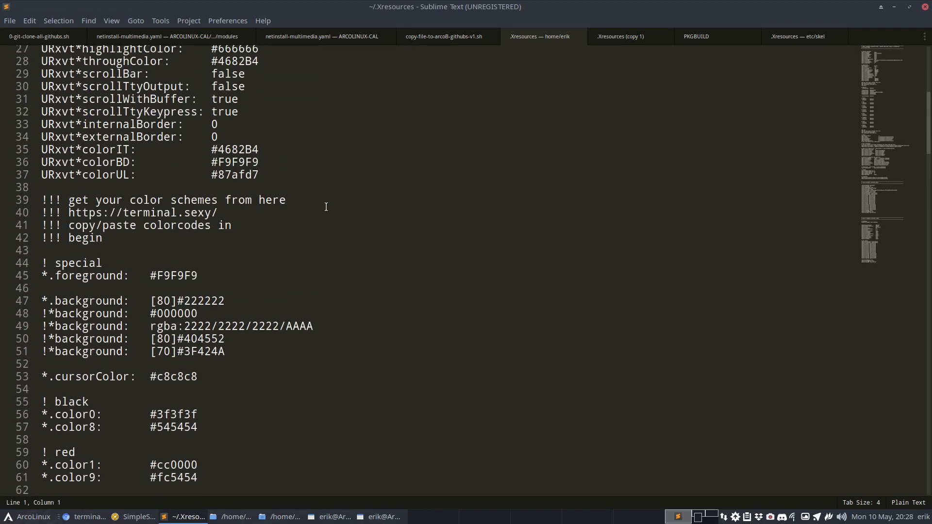
pyautogui.moveTo(286, 225)
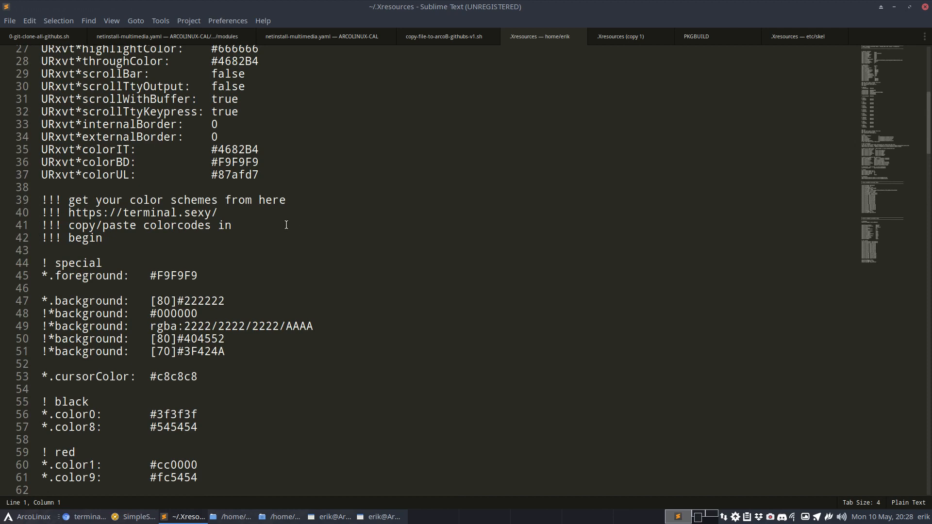
pyautogui.moveTo(112, 211)
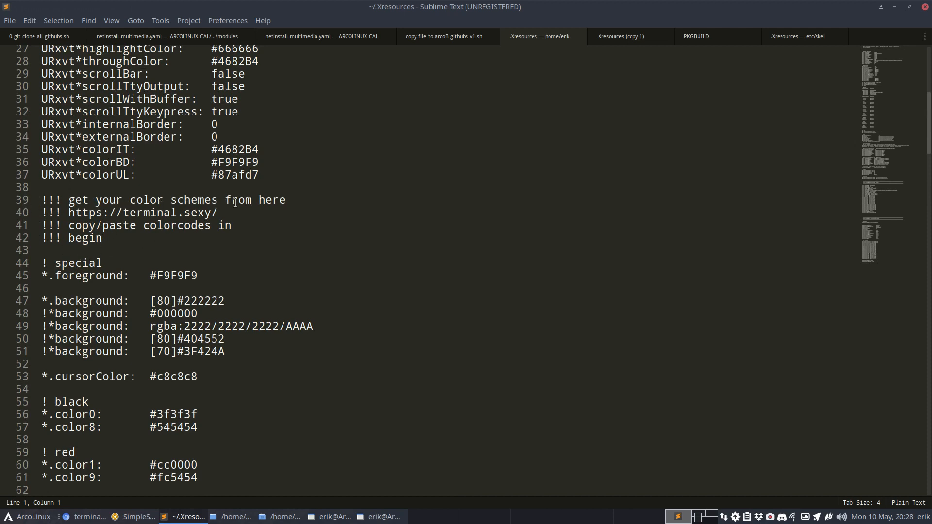
pyautogui.moveTo(88, 225)
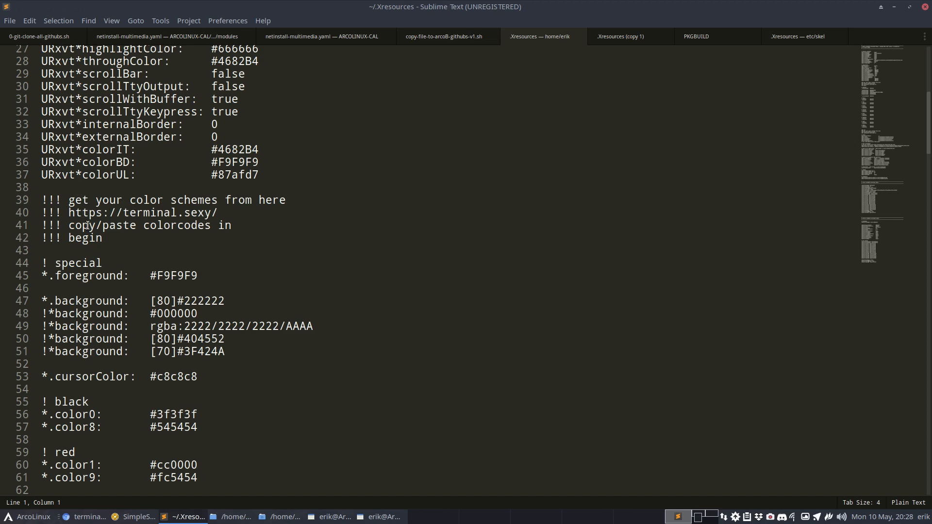
# - Review the ~/.Xresources colour block from '!!! begin' downward, then return to terminal.sexy
pyautogui.click(101, 238)
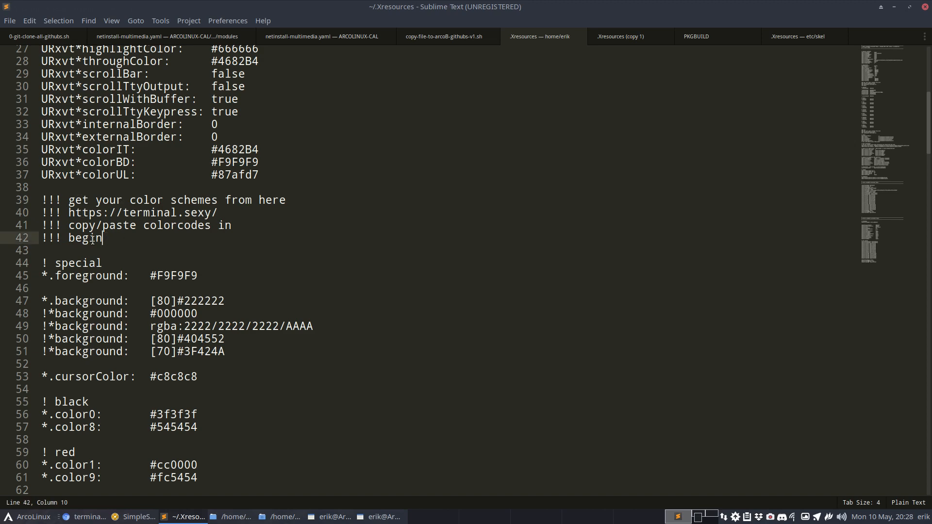
pyautogui.scroll(-3)
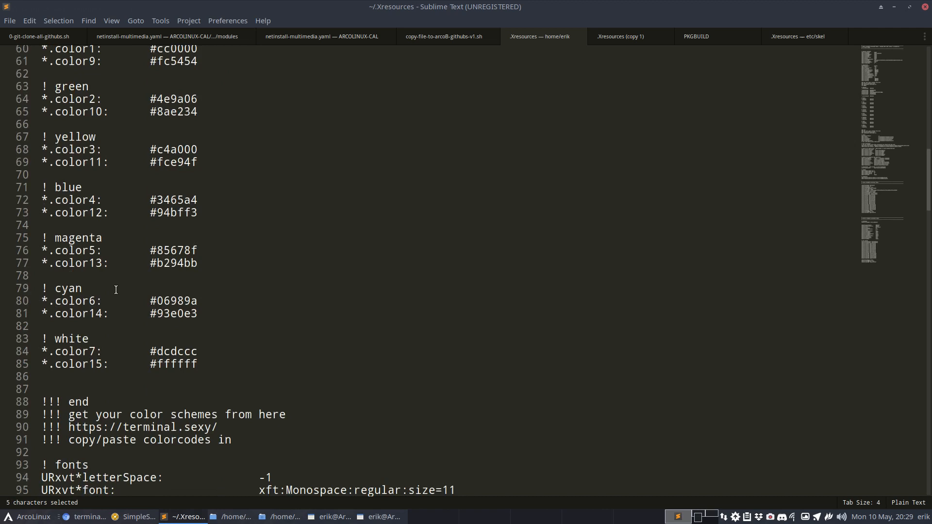
pyautogui.scroll(-3)
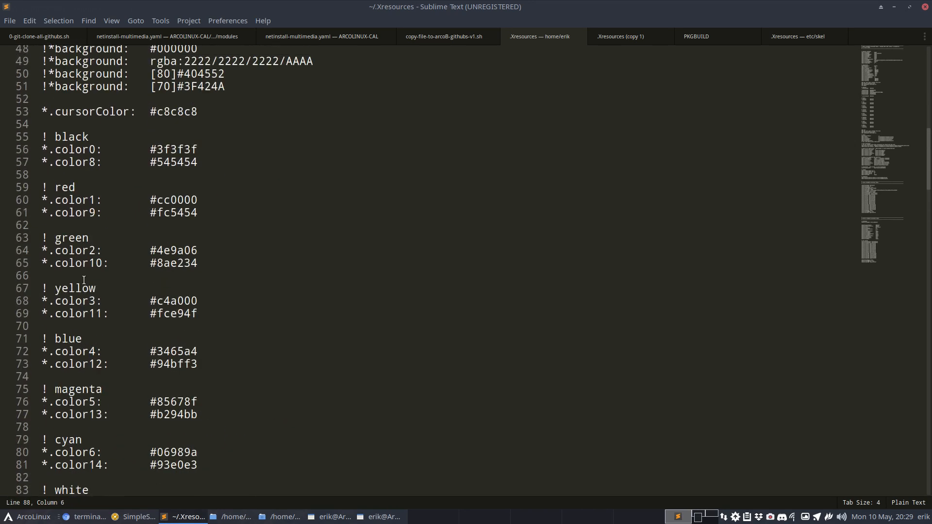
pyautogui.moveTo(164, 331)
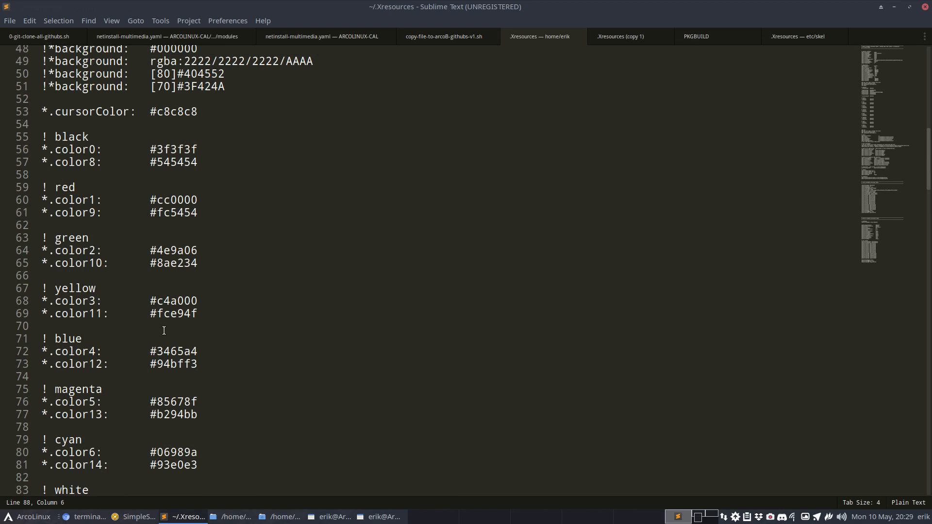
pyautogui.moveTo(171, 352)
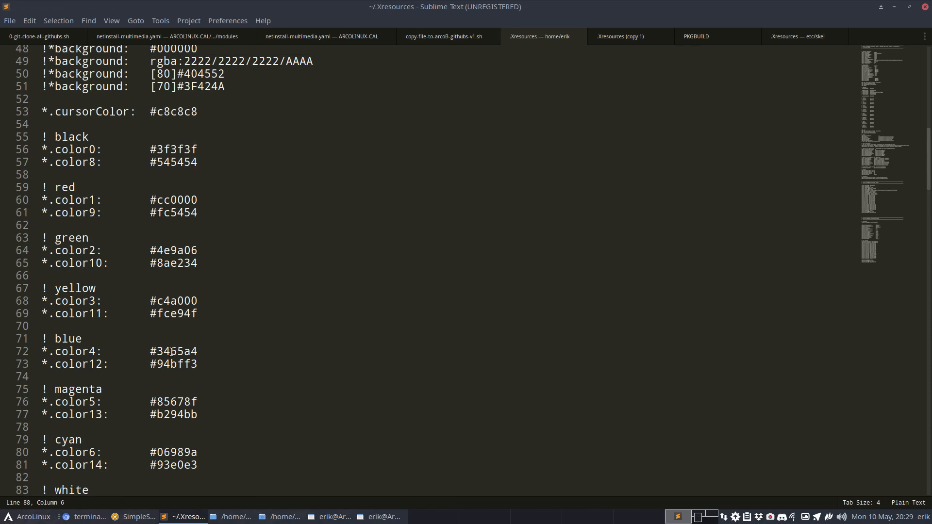
pyautogui.click(88, 517)
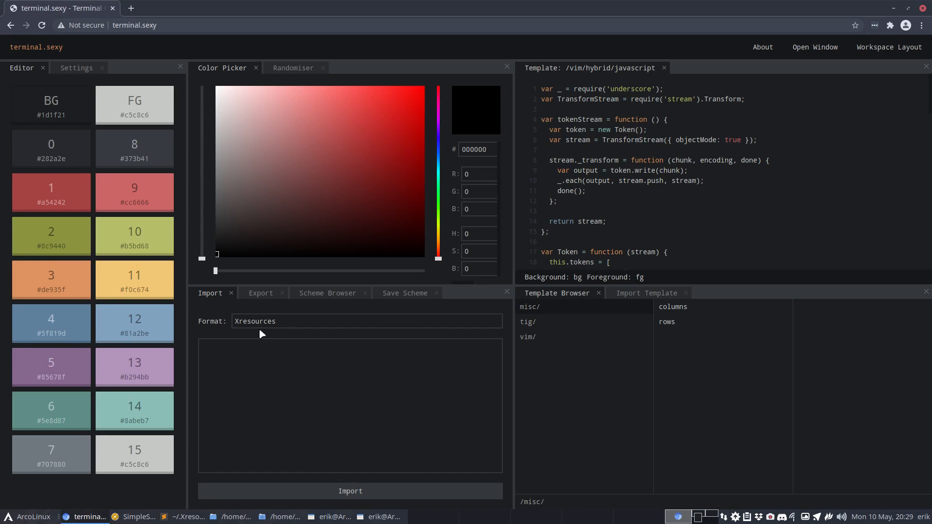
# - Switch terminal.sexy to its Export settings with Xresources format
pyautogui.click(366, 321)
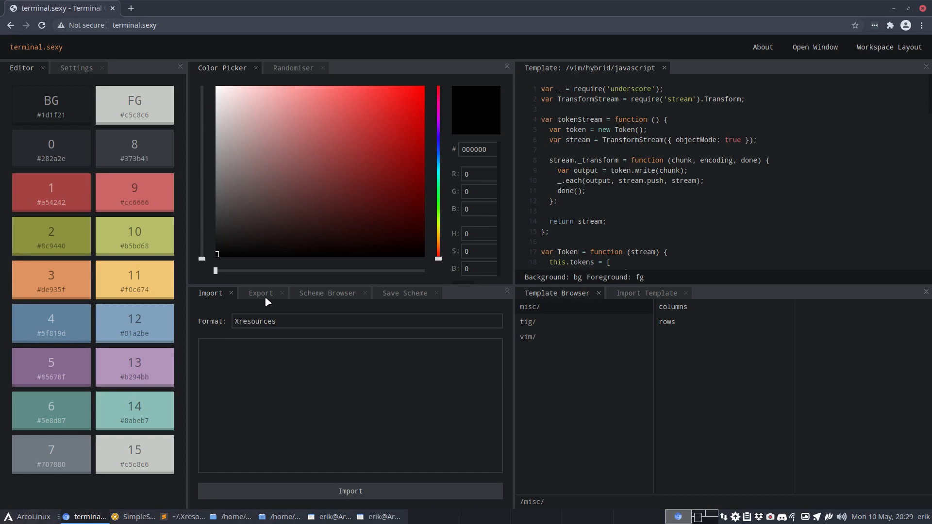
pyautogui.click(366, 321)
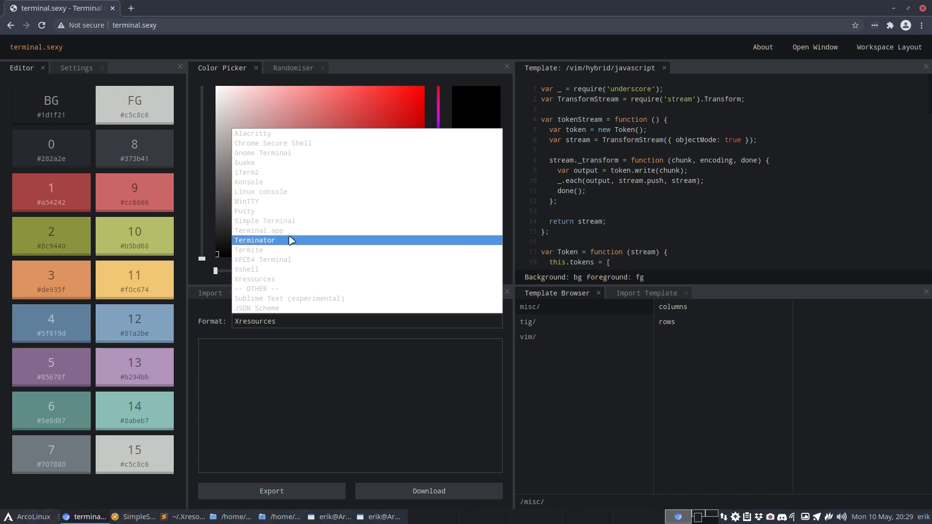
pyautogui.moveTo(279, 245)
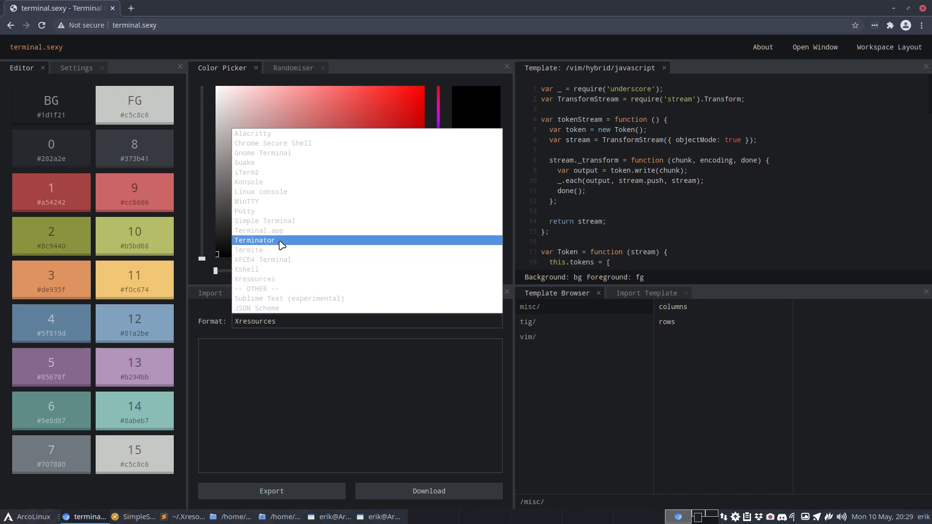
pyautogui.moveTo(271, 251)
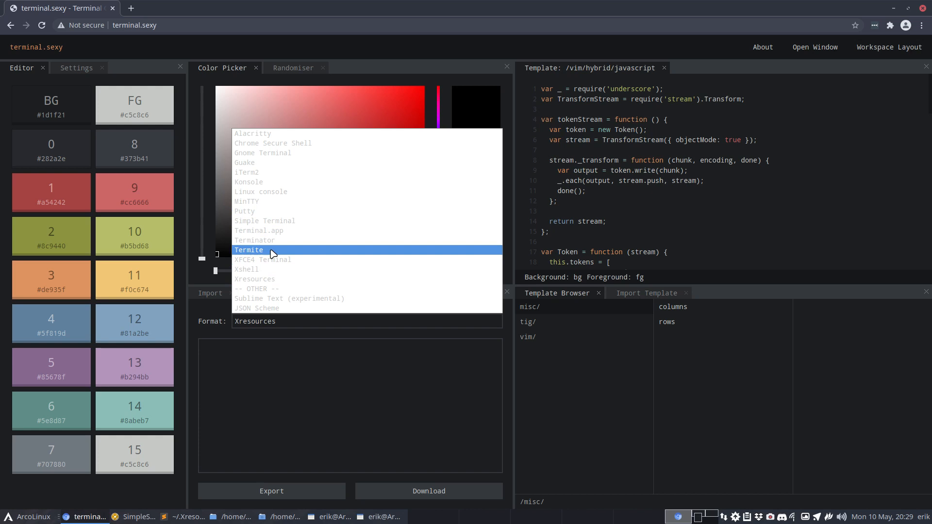
pyautogui.moveTo(300, 308)
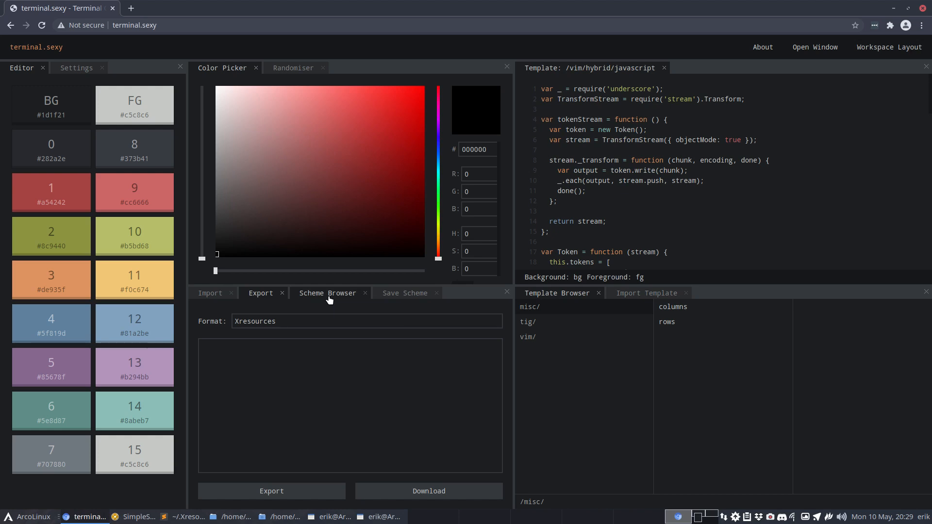
# - Browse ready-made schemes, loading 3024 dark and previewing ashes.dark
pyautogui.click(326, 292)
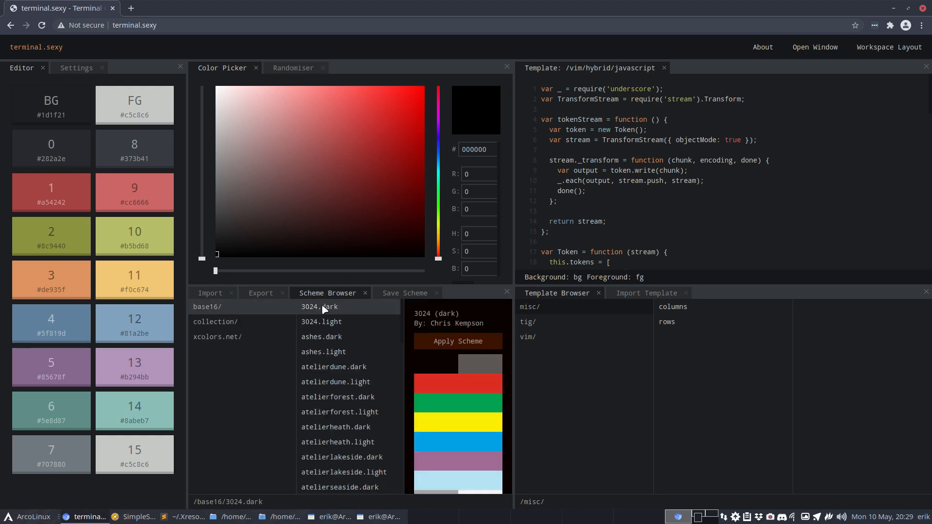
pyautogui.click(457, 340)
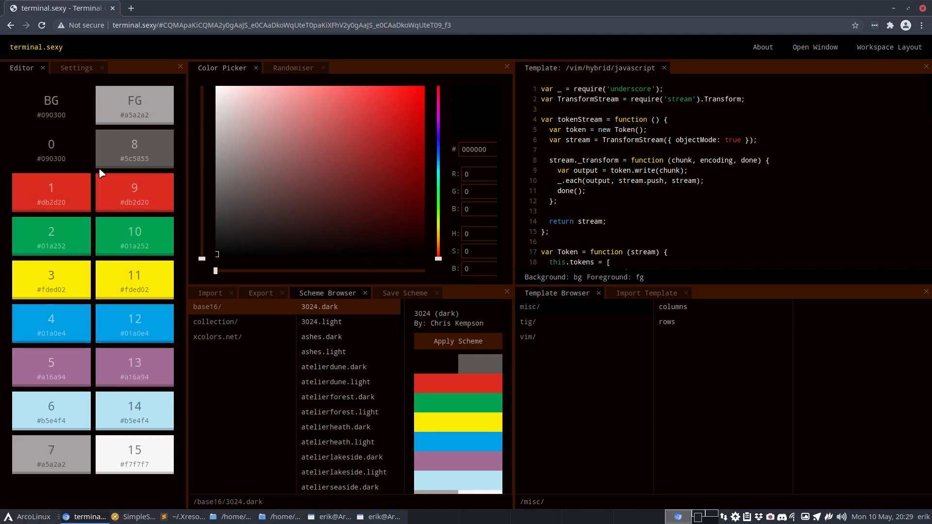
pyautogui.moveTo(328, 329)
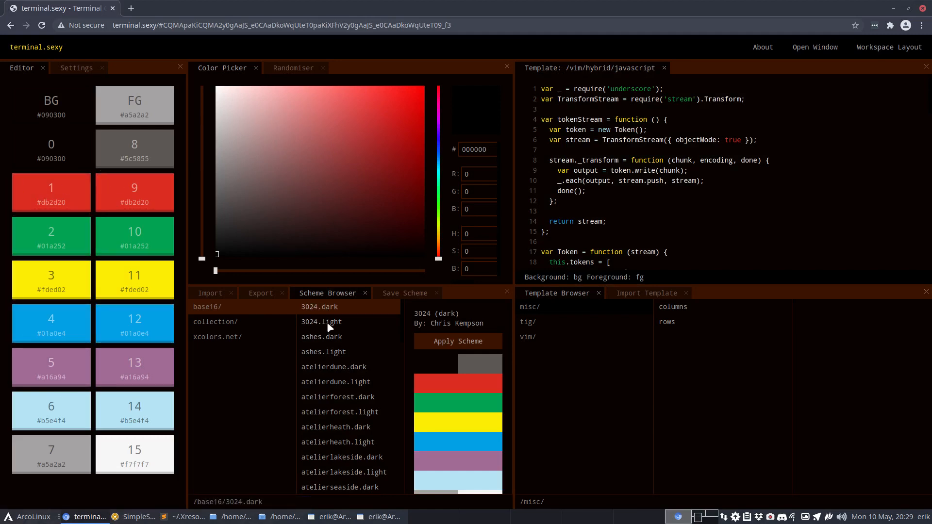
pyautogui.click(321, 337)
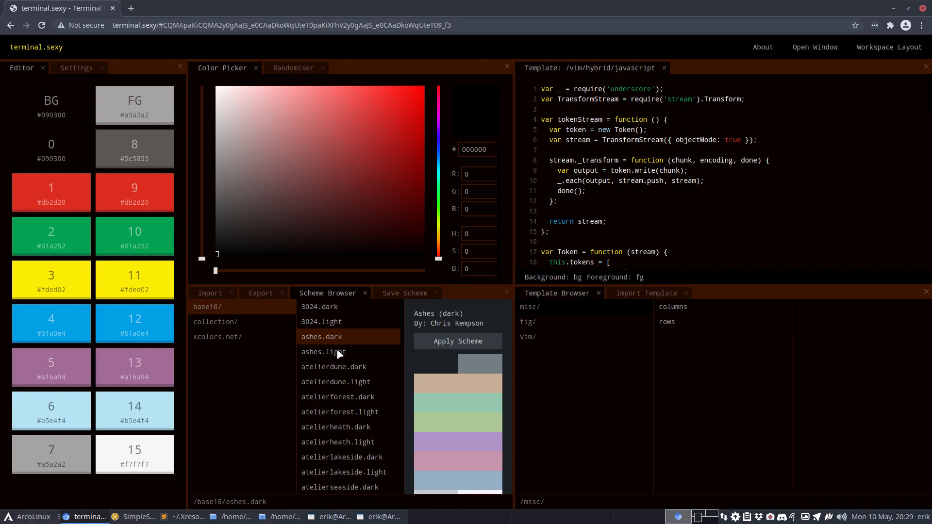
pyautogui.scroll(-3)
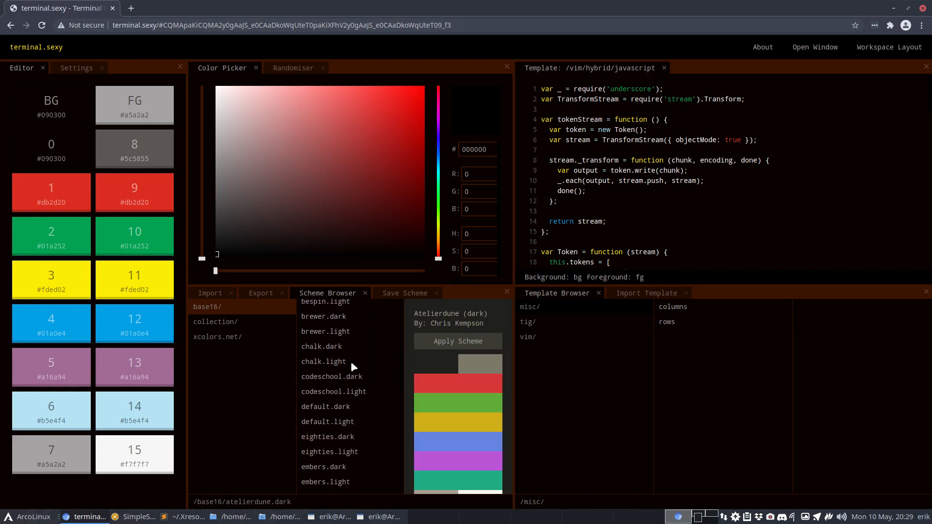
pyautogui.scroll(-3)
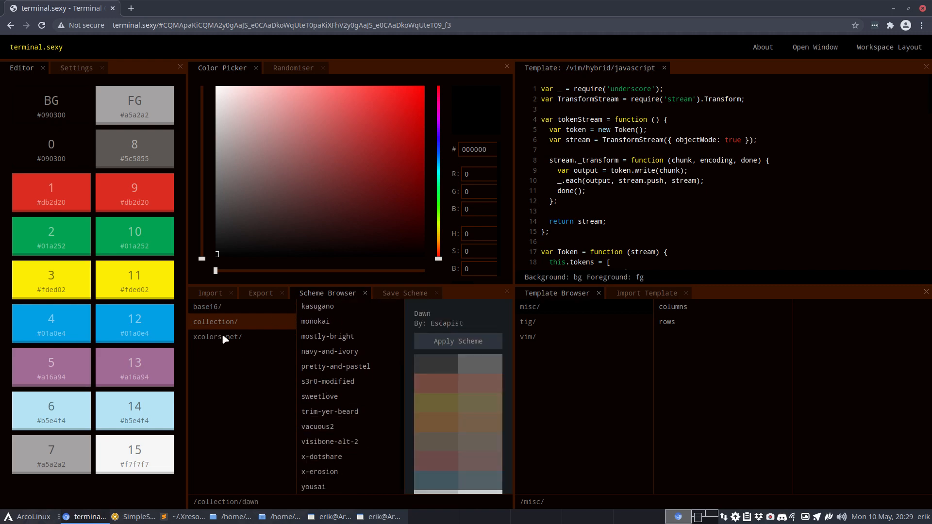
# - Load tangoesque from the xcolors.net collection after trying tango, then open export settings
pyautogui.click(218, 336)
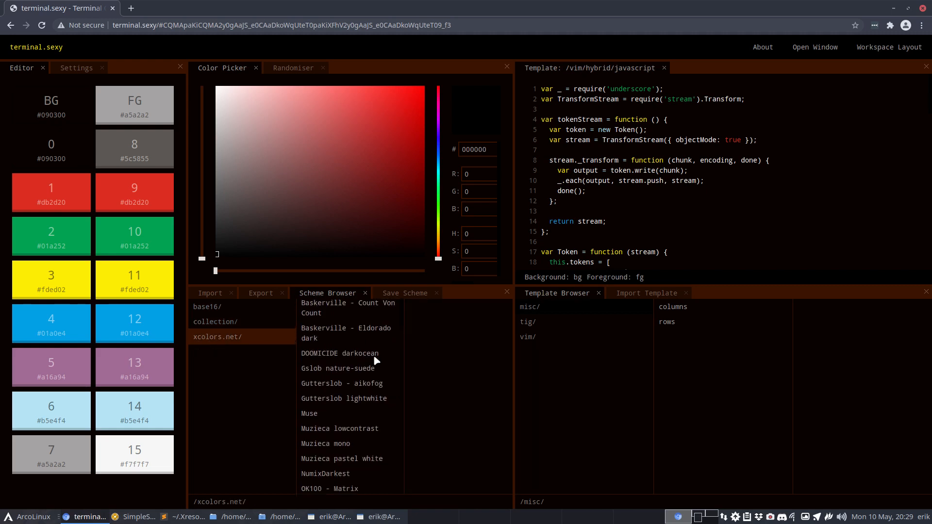
pyautogui.scroll(-3)
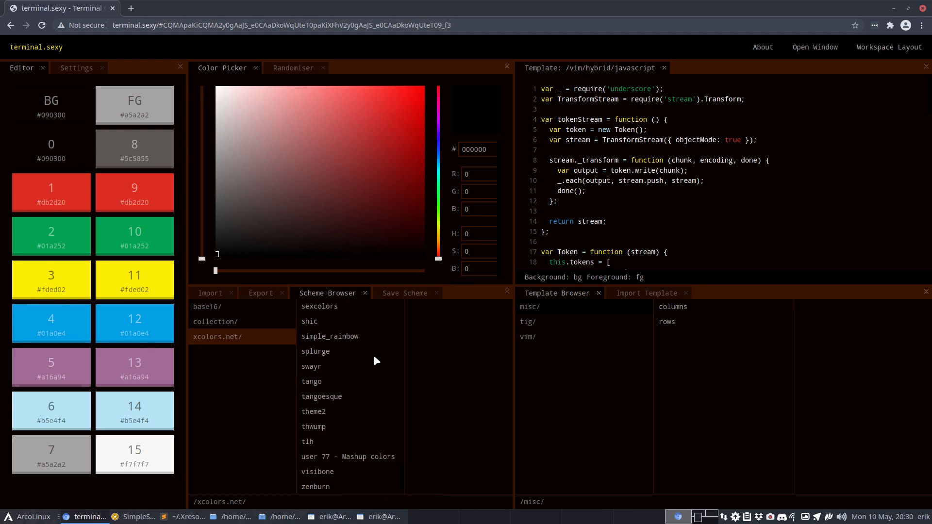
pyautogui.click(311, 381)
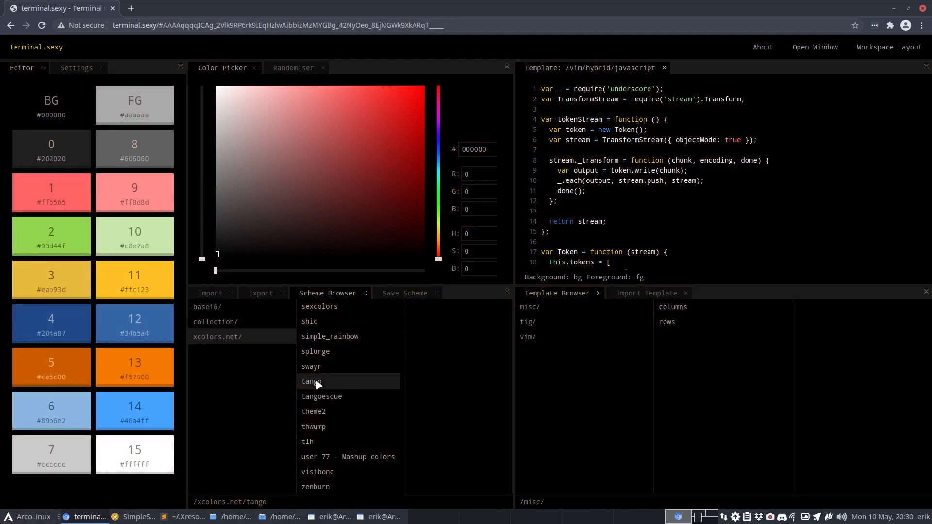
pyautogui.click(311, 381)
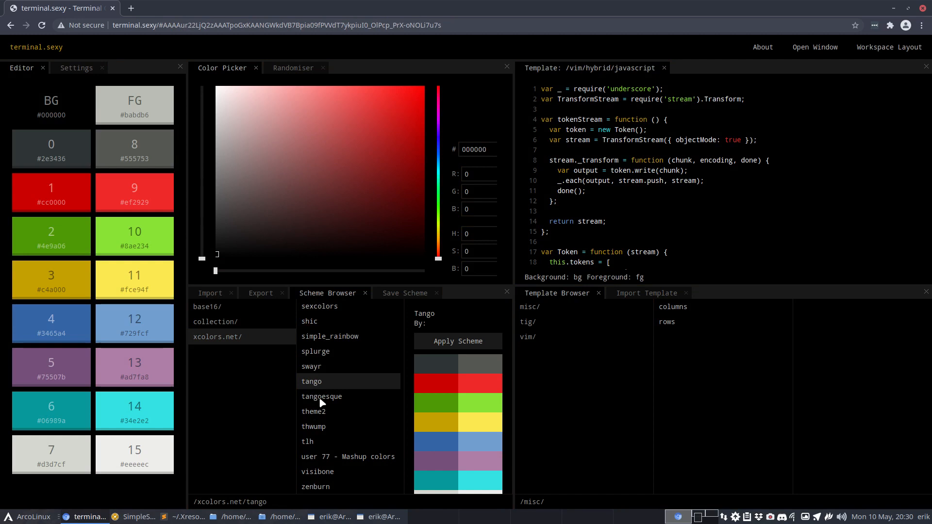
pyautogui.click(322, 397)
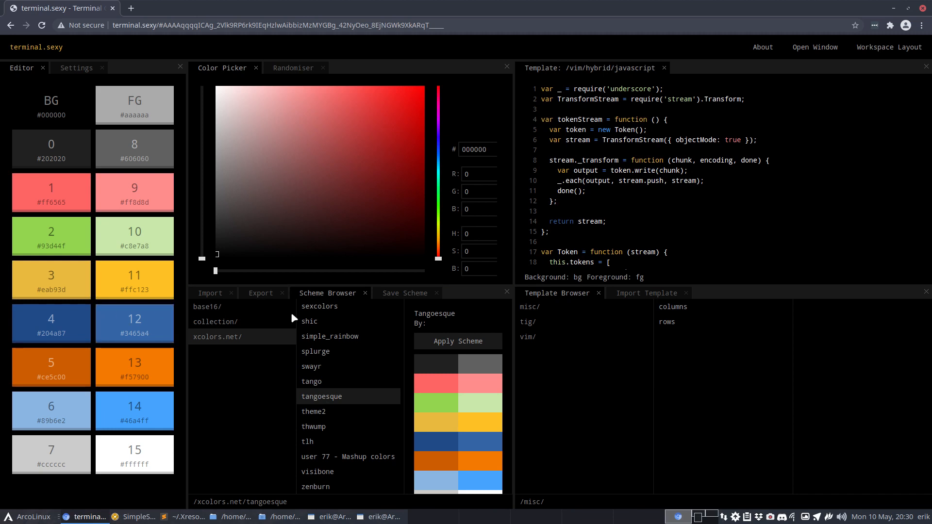
pyautogui.click(260, 292)
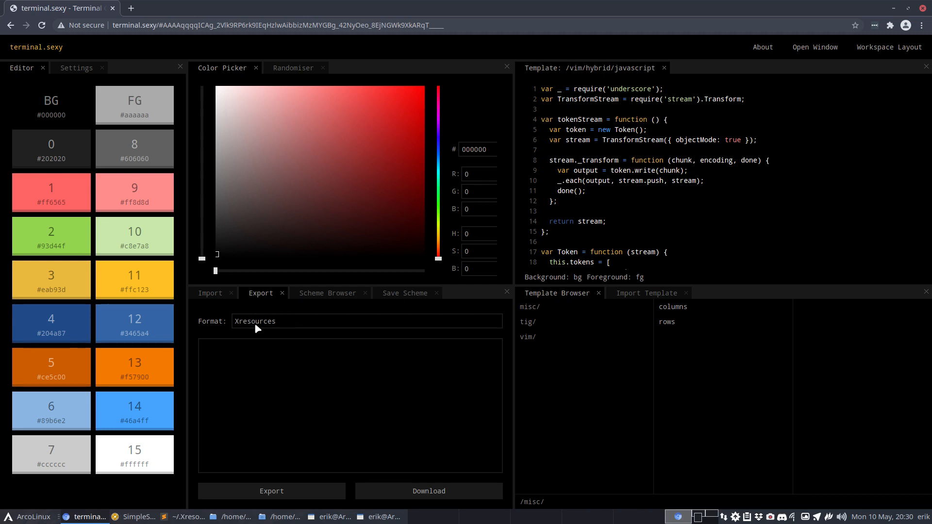
# - Export tangoesque as Xresources and select all the output definitions
pyautogui.click(271, 491)
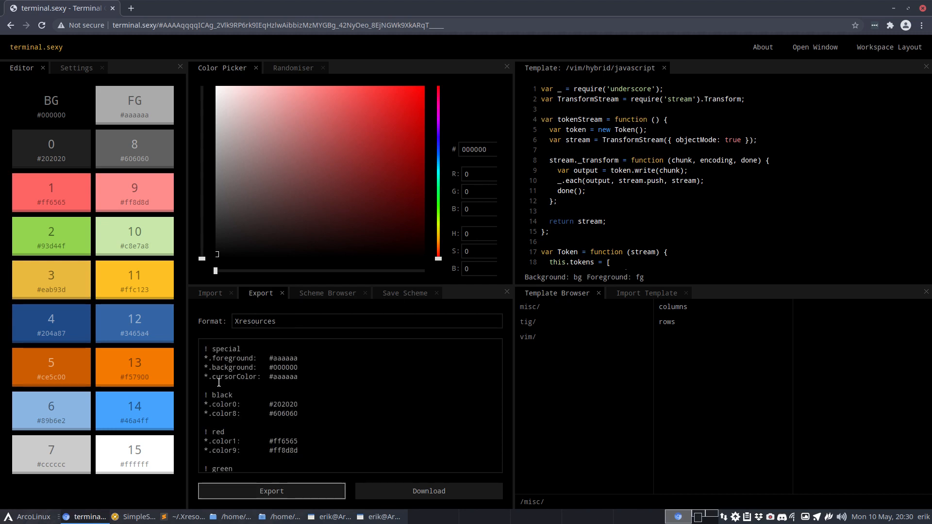
pyautogui.scroll(-3)
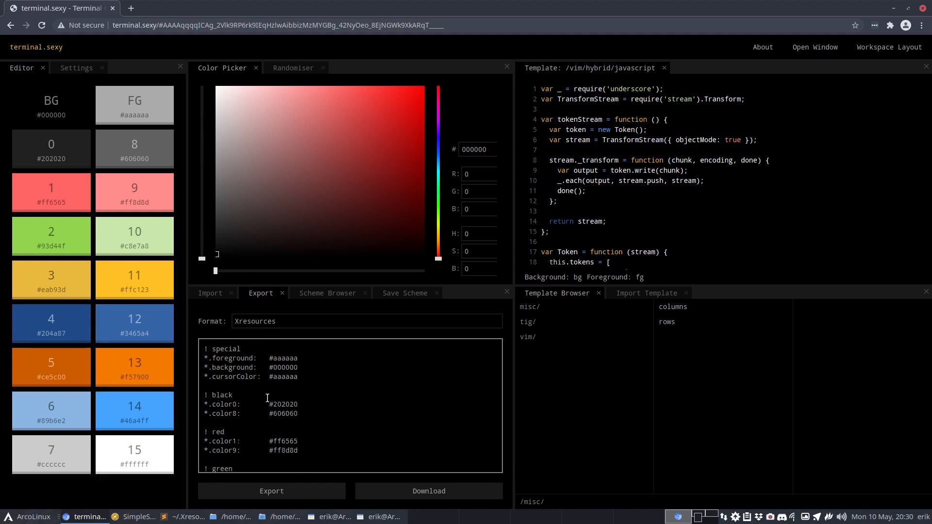
pyautogui.tripleClick(267, 398)
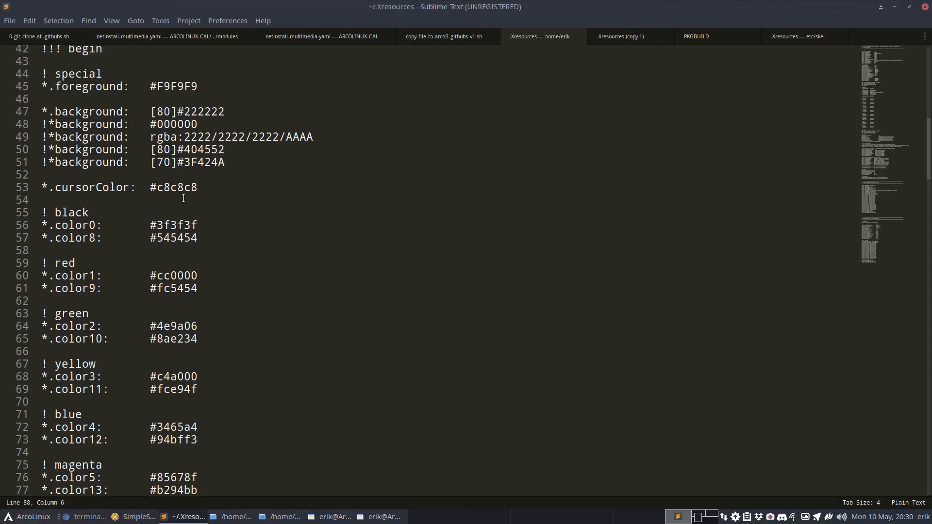
pyautogui.moveTo(123, 202)
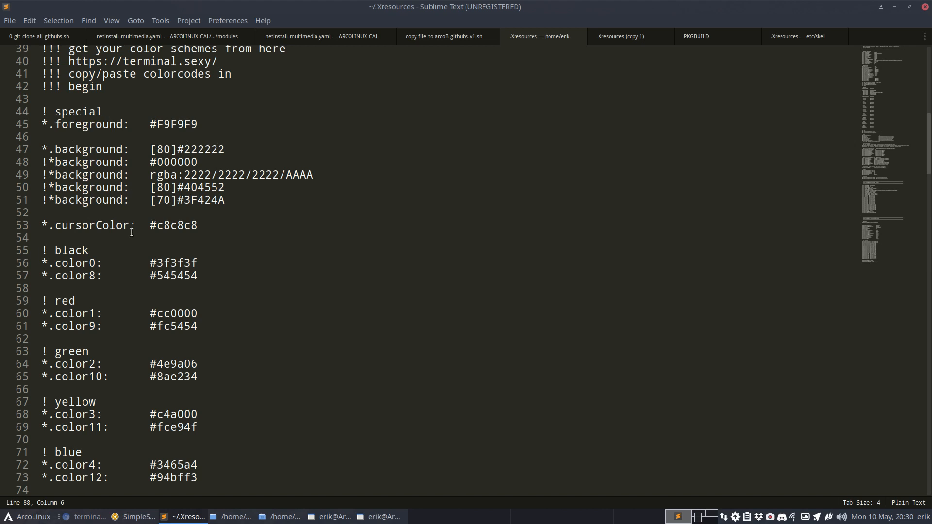
pyautogui.moveTo(131, 243)
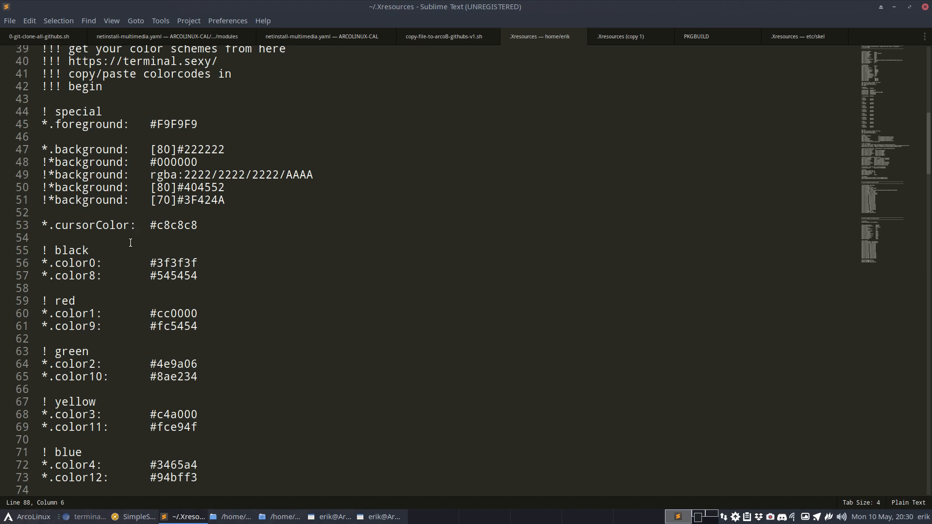
# - Scroll ~/.Xresources down to the end marker of the colour block
pyautogui.scroll(-3)
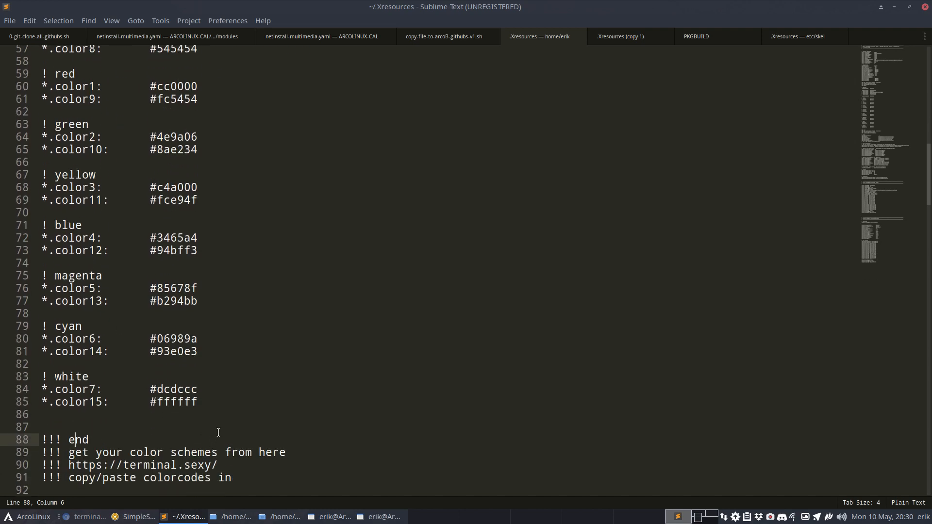
# - Paste tangoesque over the old colour block, comment out the old foreground line, and save
pyautogui.moveTo(42, 339); pyautogui.dragTo(75, 439)
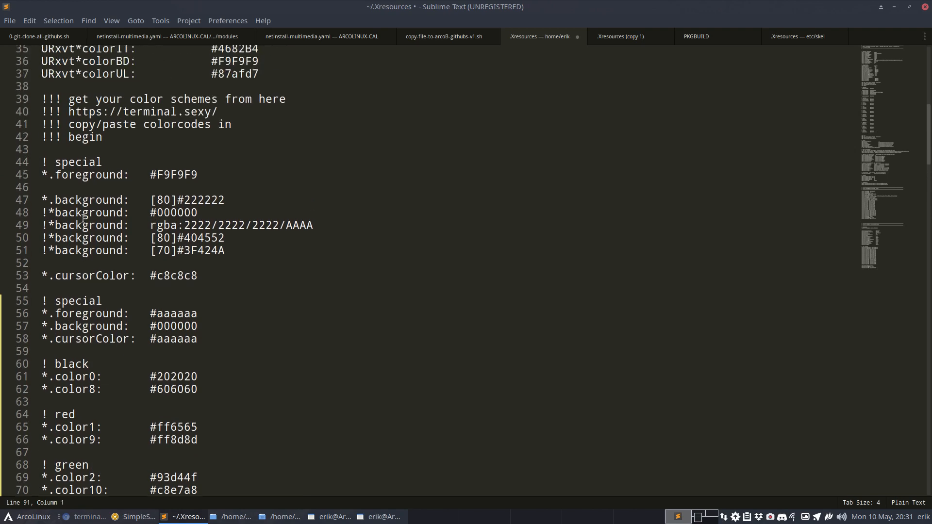
pyautogui.click(42, 175)
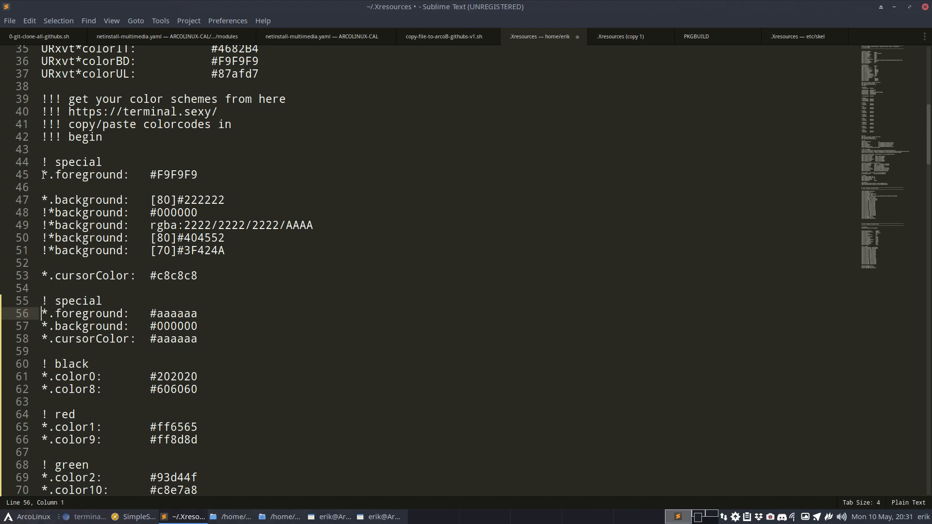
pyautogui.click(45, 175)
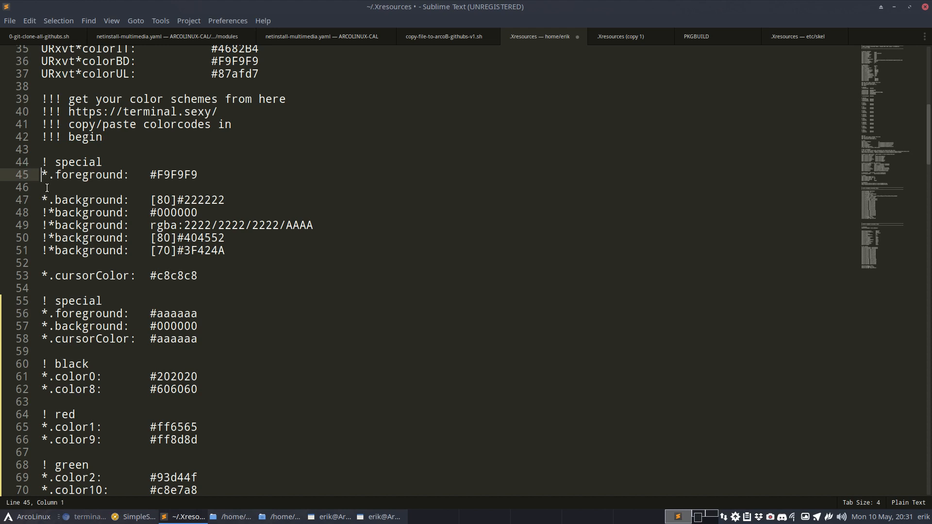
pyautogui.write('!')
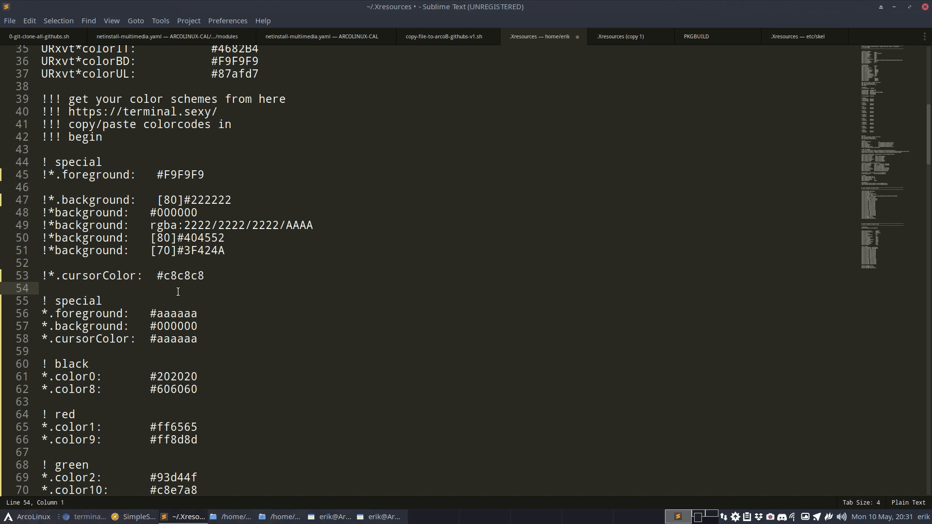
pyautogui.press('ctrl+s')
pyautogui.write('ne')
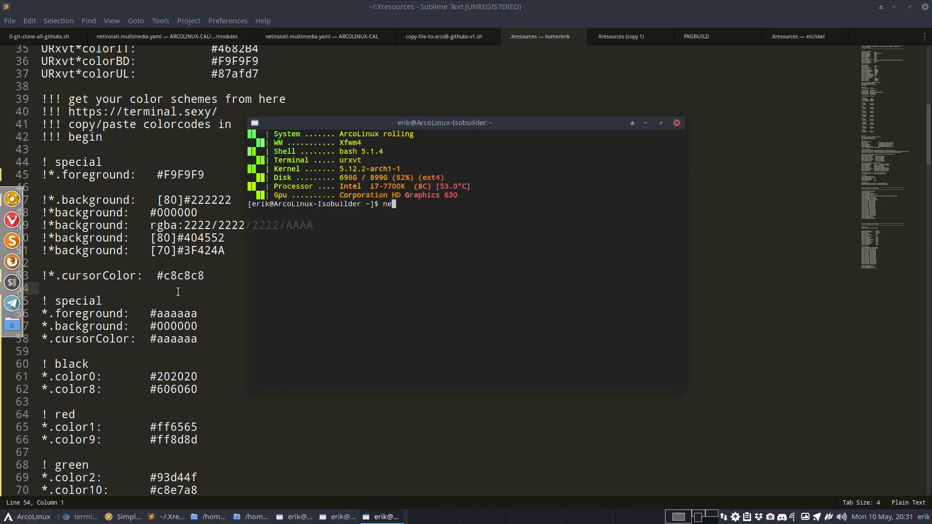
# - Run neofetch, then merge ~/.Xresources with xrdb and start typing an alias
pyautogui.press('Return')
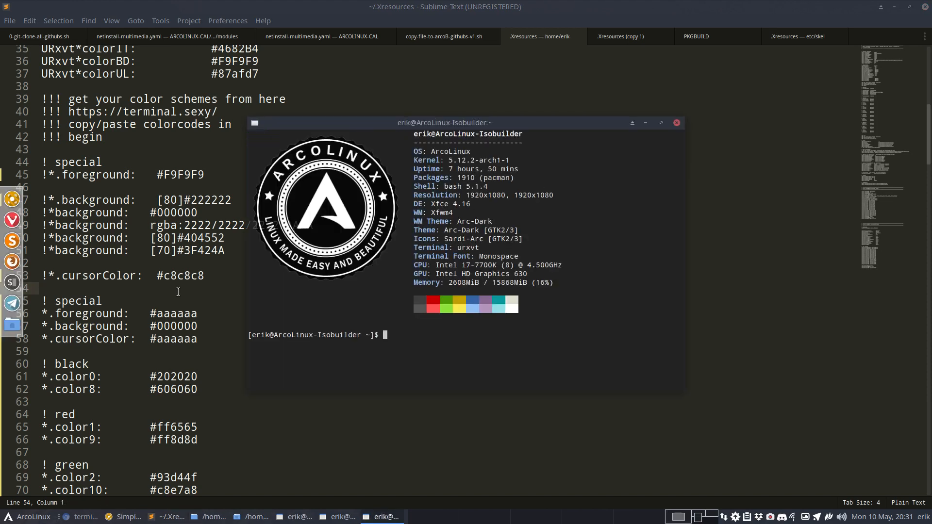
pyautogui.moveTo(460, 302)
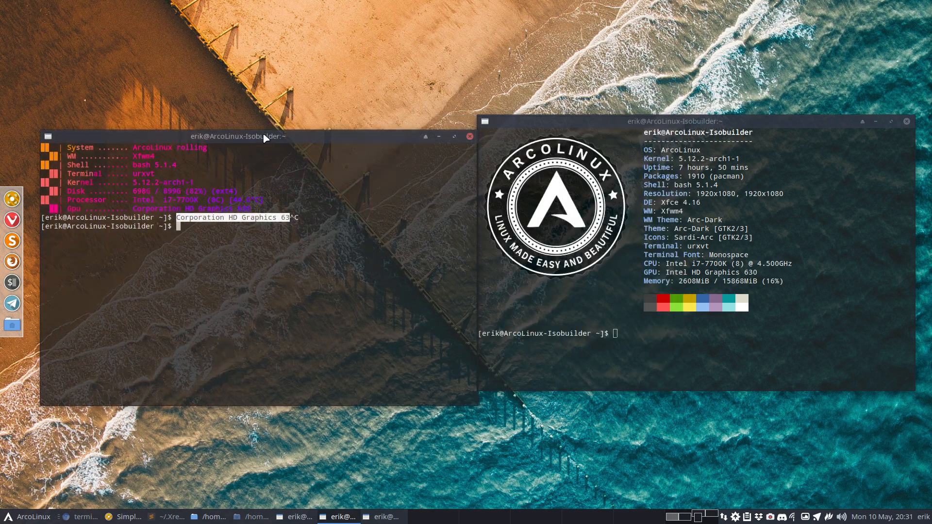
pyautogui.write('xr')
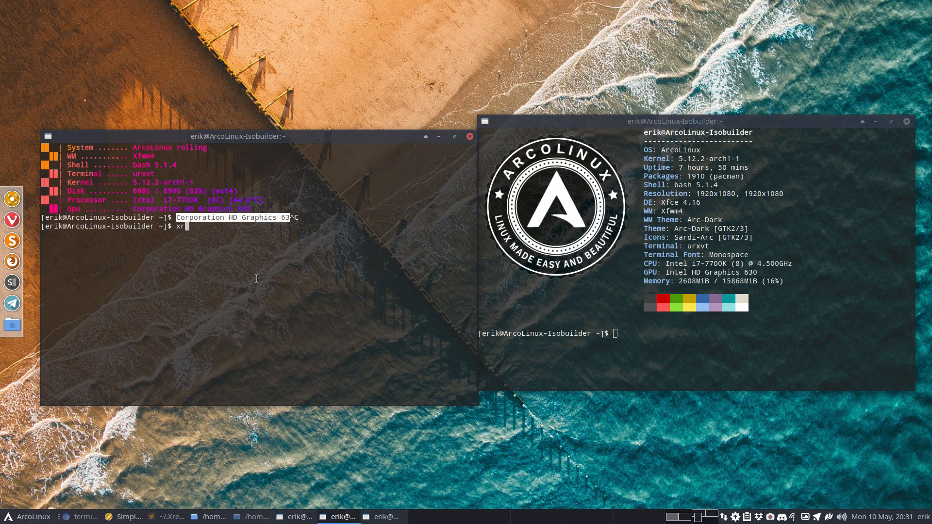
pyautogui.write('db ~/.')
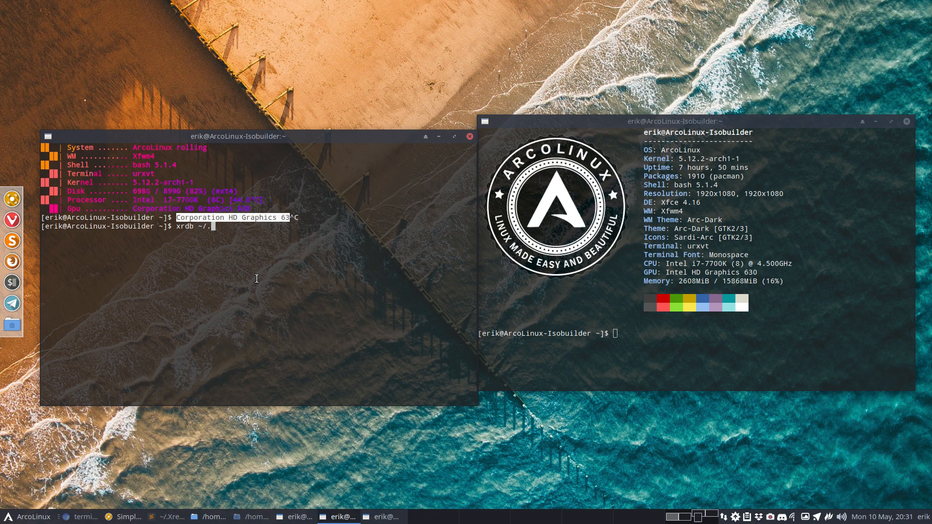
pyautogui.write('Xresources')
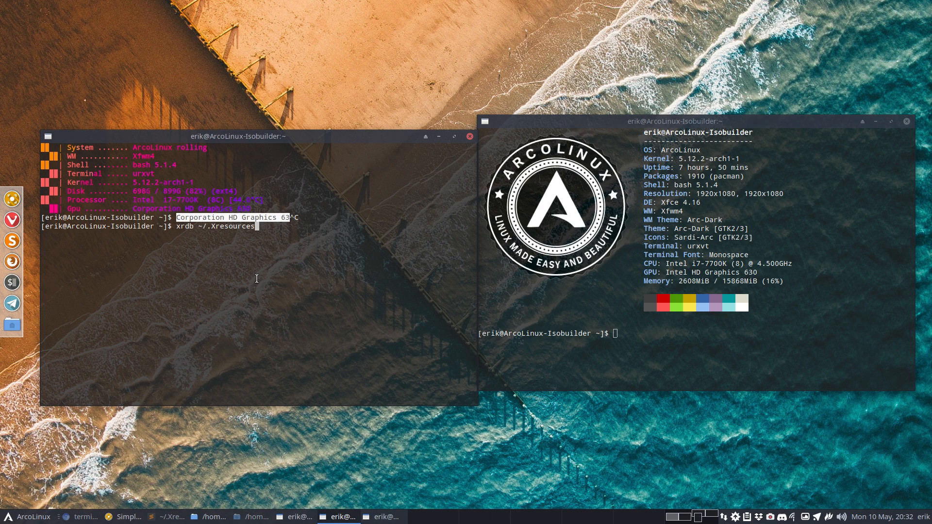
pyautogui.press('Return')
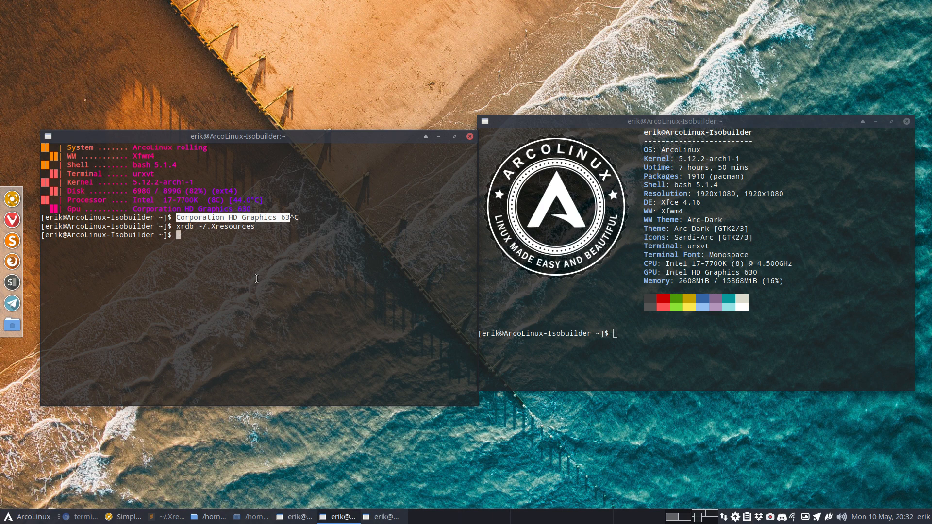
pyautogui.write('alias ma')
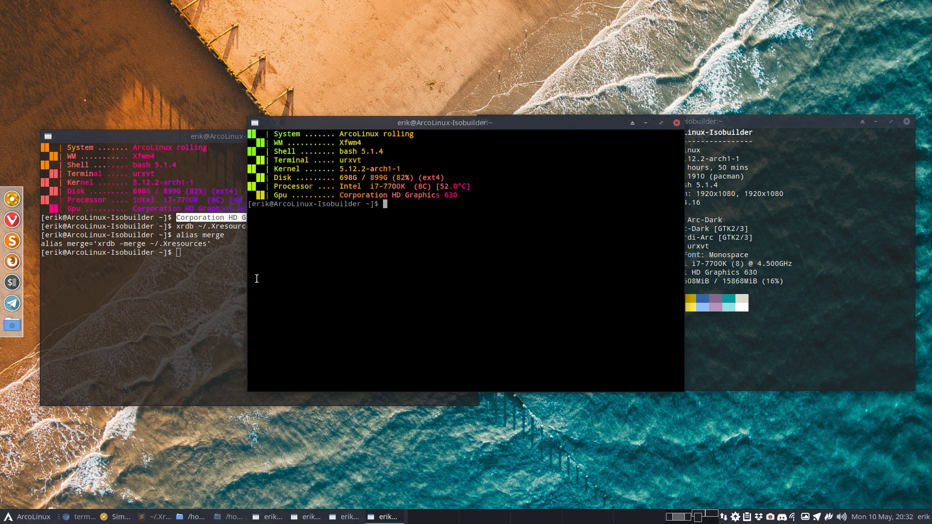
# - Run neofetch in the new urxvt window, then type ls
pyautogui.write('n')
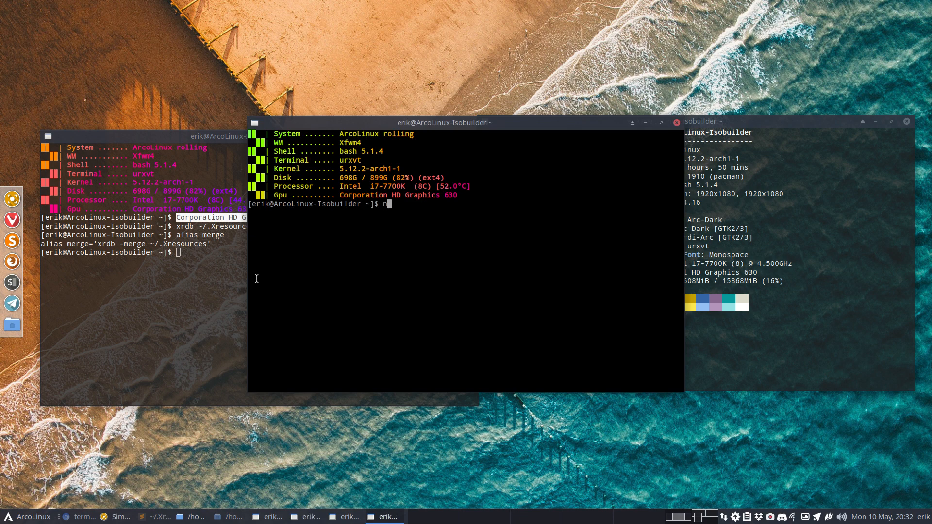
pyautogui.write('eofetch')
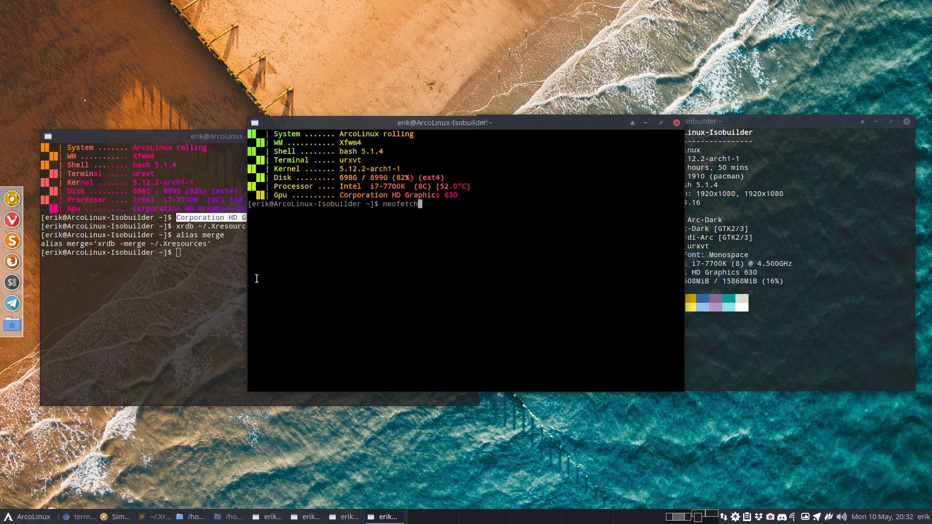
pyautogui.press('Return')
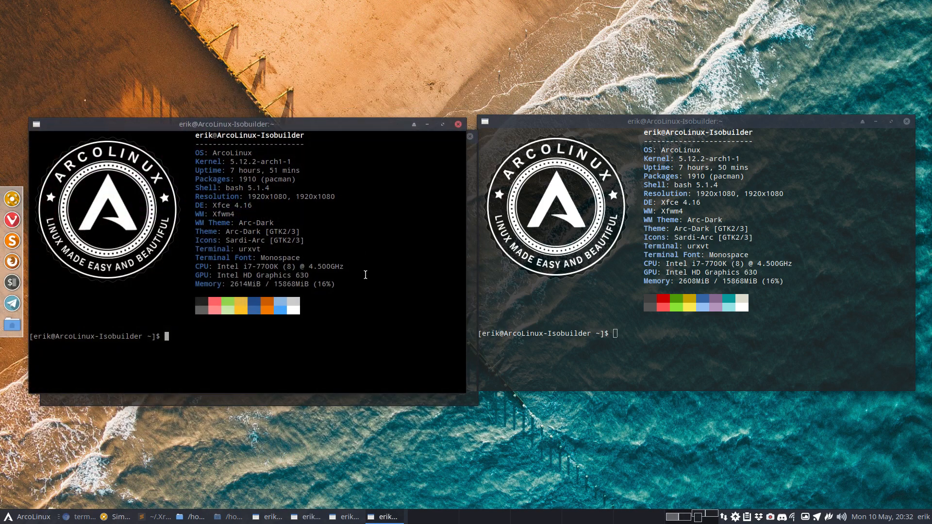
pyautogui.moveTo(309, 347)
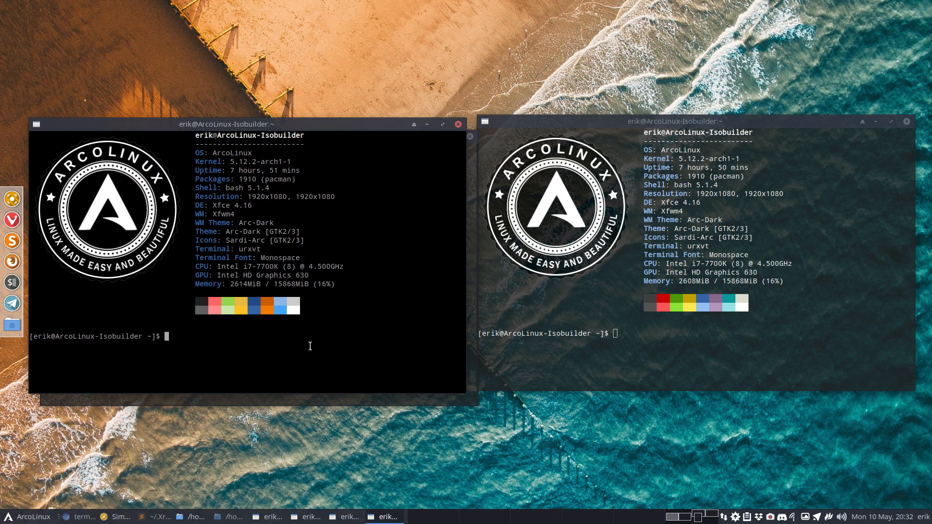
pyautogui.write('ls')
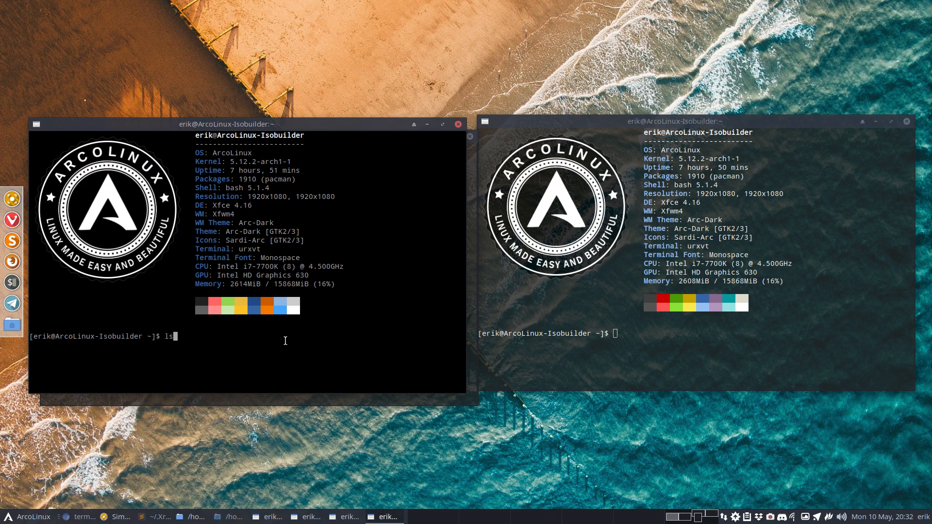
# - Run ls in the left terminal to list the home folder
pyautogui.press('Return')
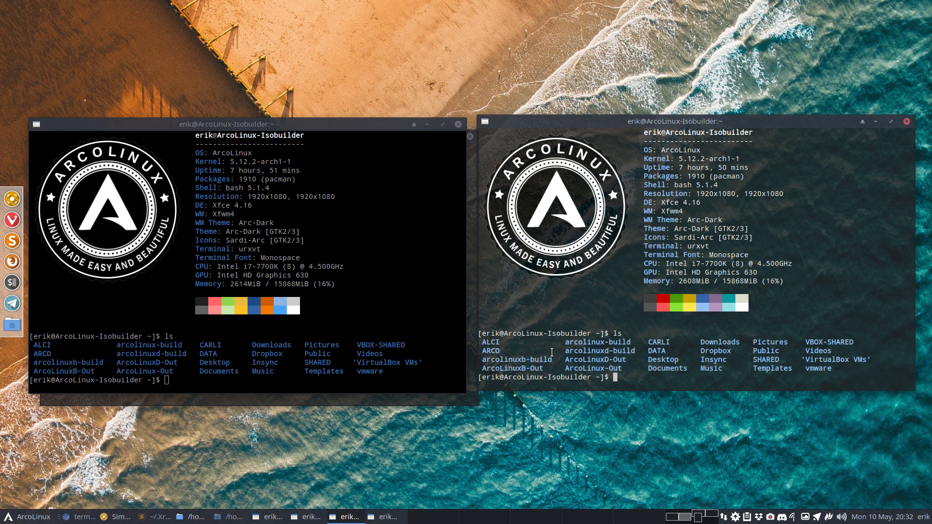
pyautogui.moveTo(562, 234)
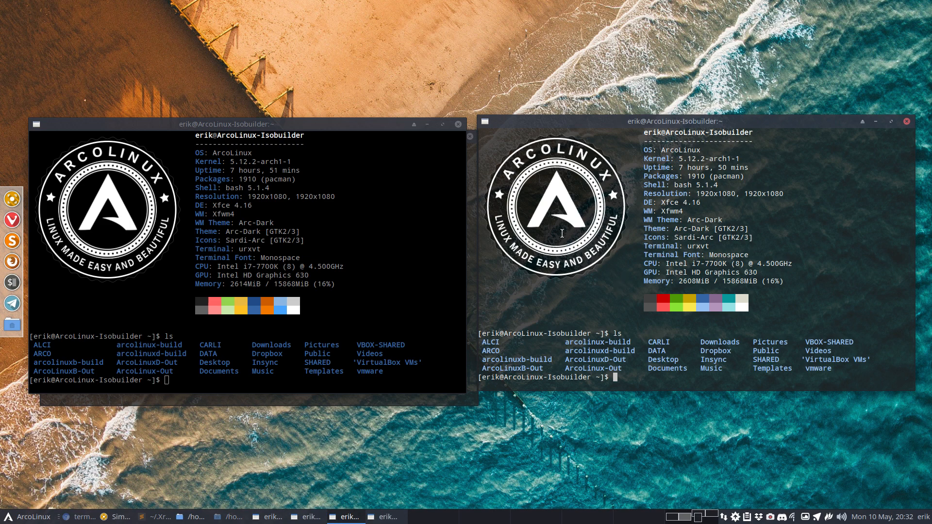
pyautogui.moveTo(560, 204)
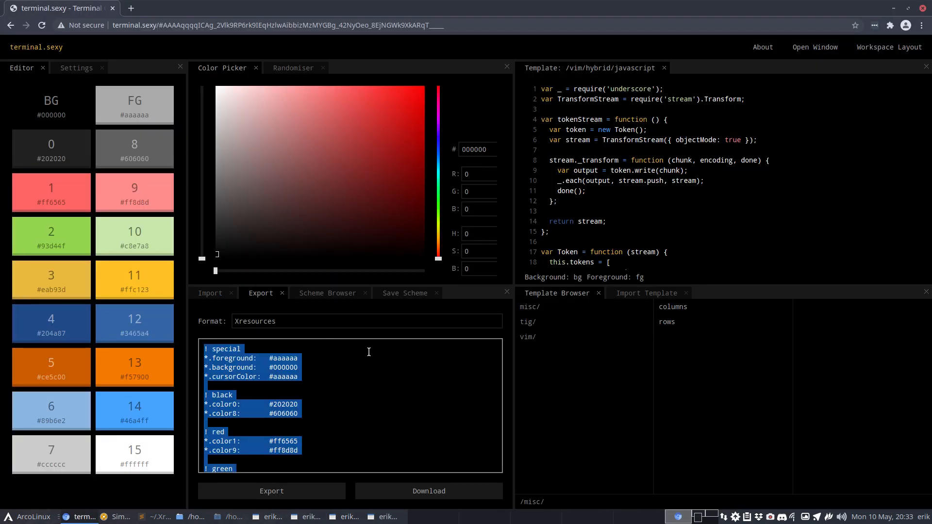
# - Load xcolors.net's dotshare scheme and copy its Xresources export
pyautogui.click(327, 292)
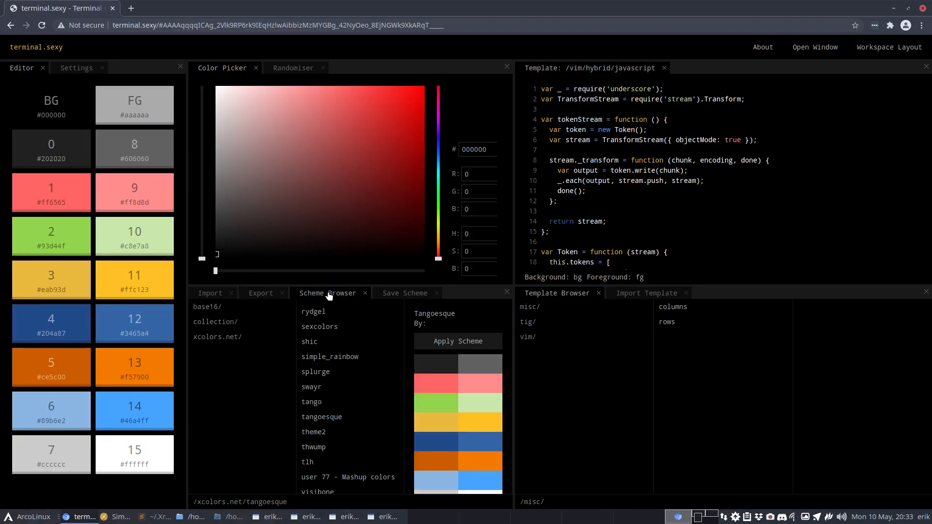
pyautogui.moveTo(331, 434)
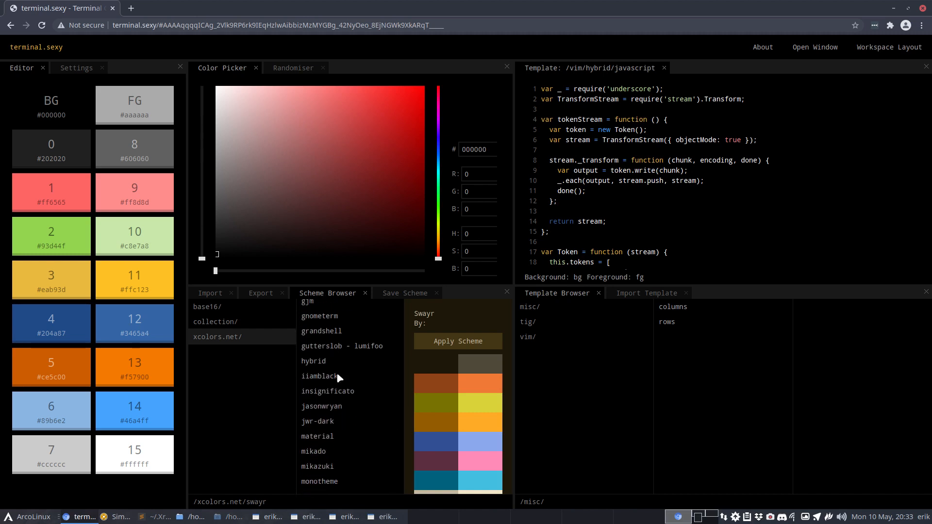
pyautogui.scroll(-3)
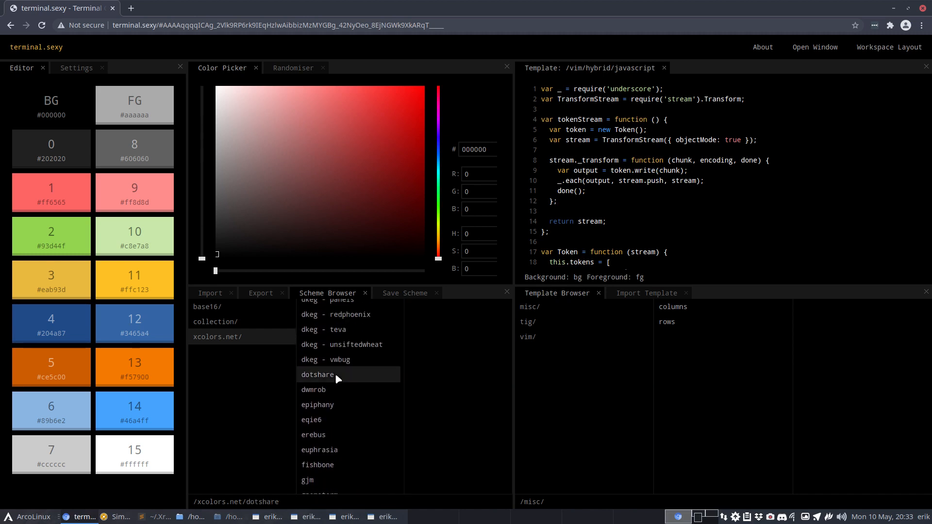
pyautogui.click(317, 374)
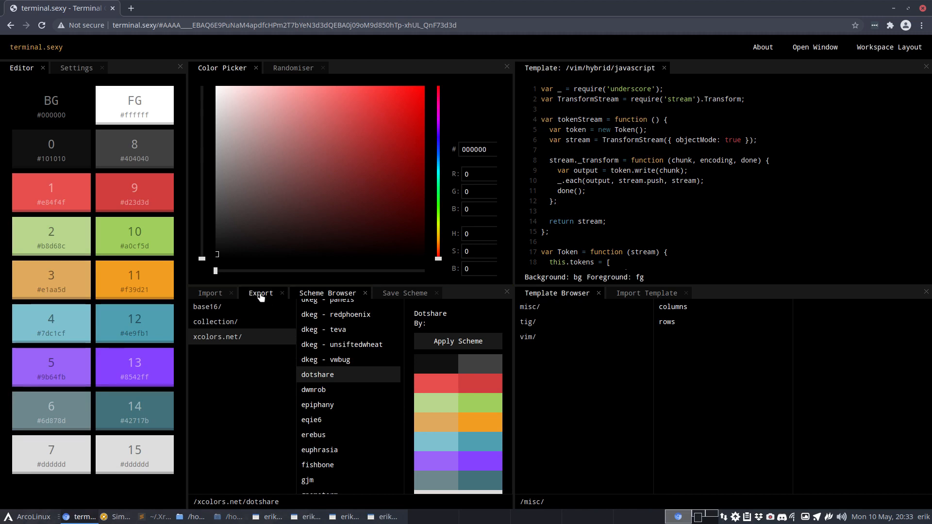
pyautogui.click(260, 293)
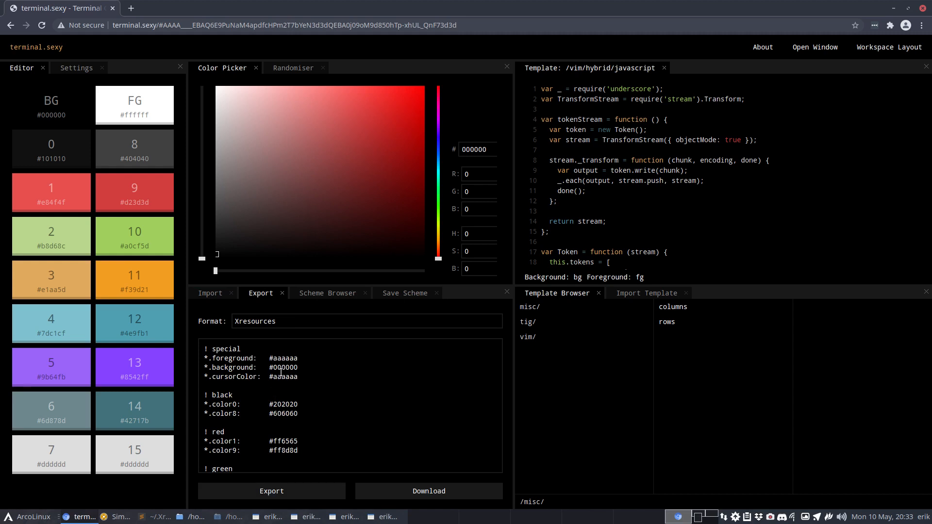
pyautogui.click(271, 491)
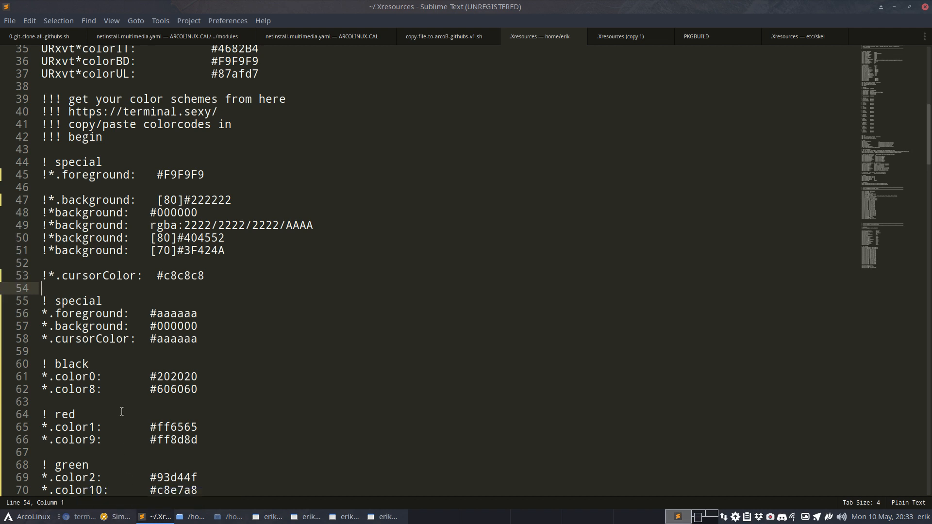
pyautogui.moveTo(42, 162)
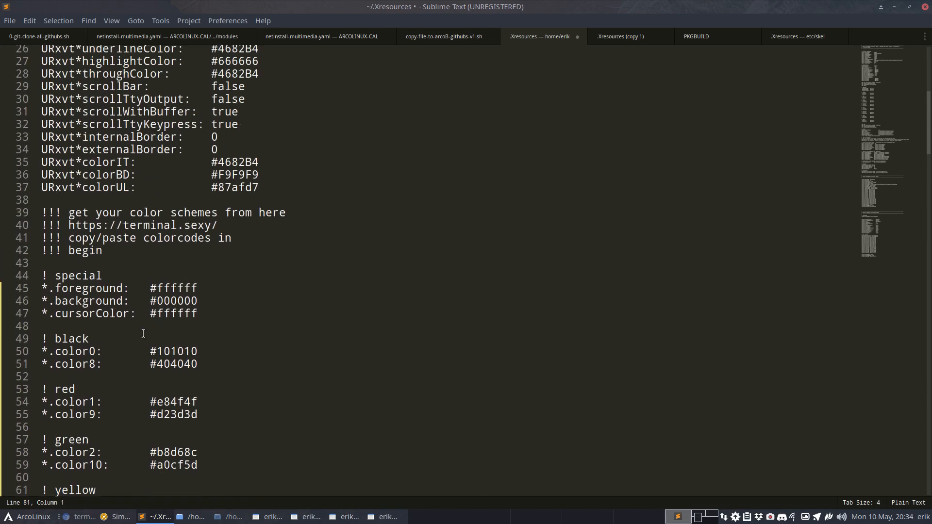
# - Save ~/.Xresources with the pasted dotshare colour definitions
pyautogui.press('ctrl+s')
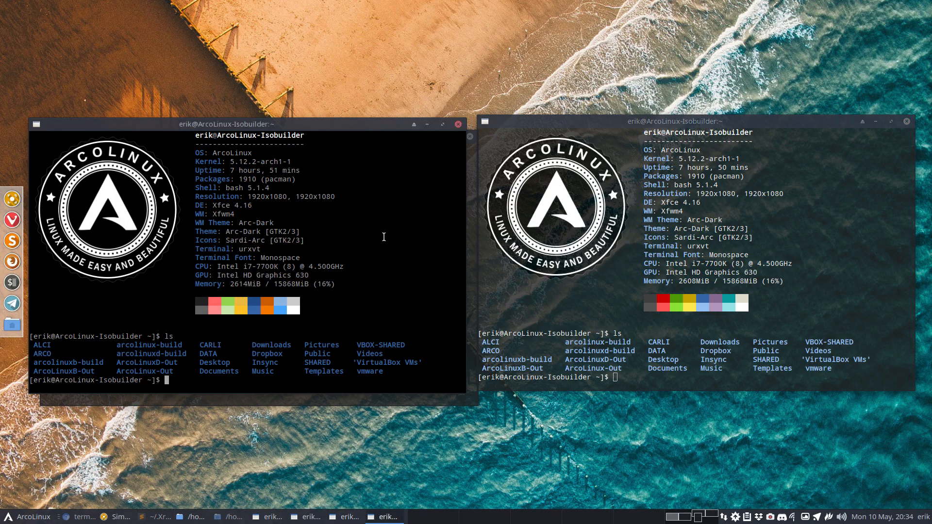
# - Check what the merge alias runs
pyautogui.write('./2-sync-with-seedhost.sh')
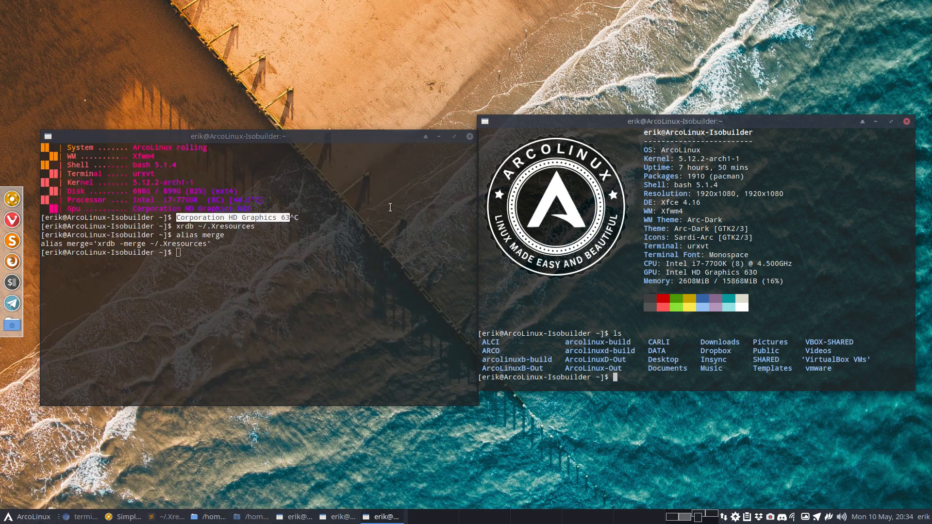
pyautogui.write('alias merge')
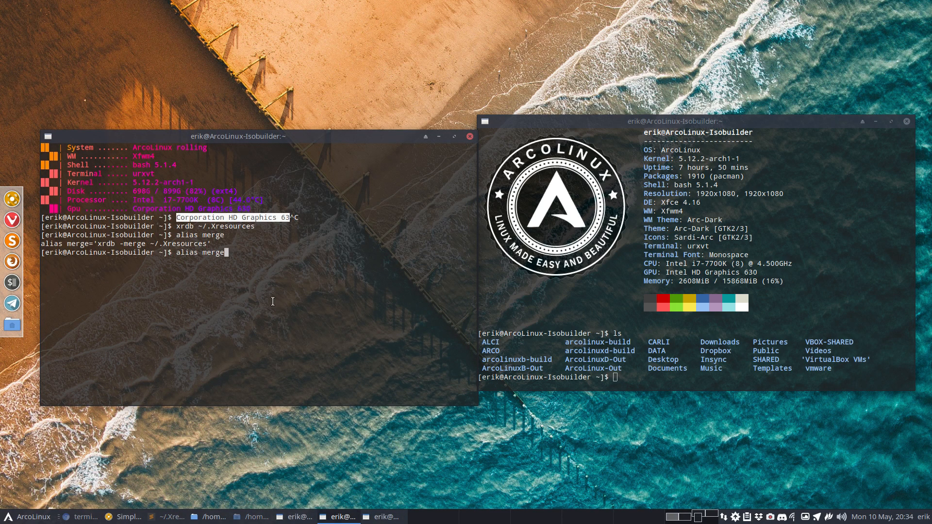
pyautogui.press('Return')
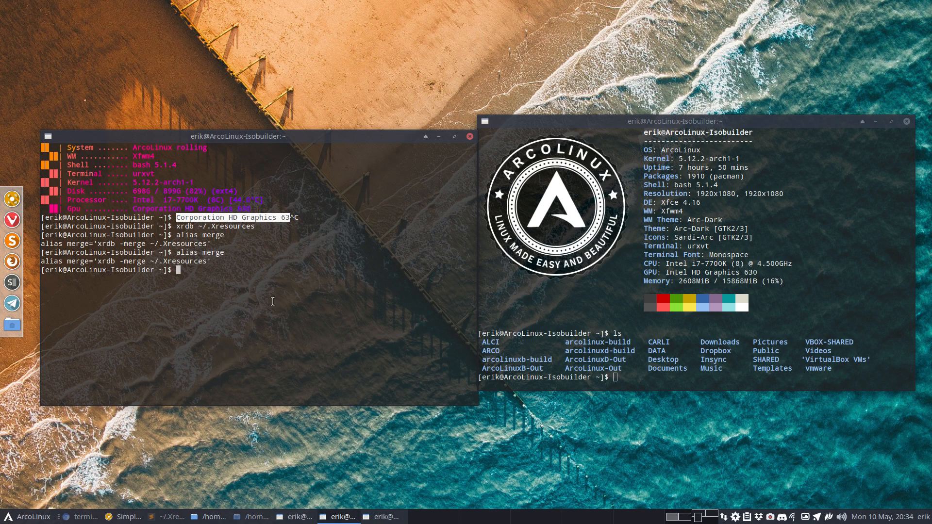
# - Merge ~/.Xresources with xrdb and show a detailed home listing in a new urxvt
pyautogui.write('merge')
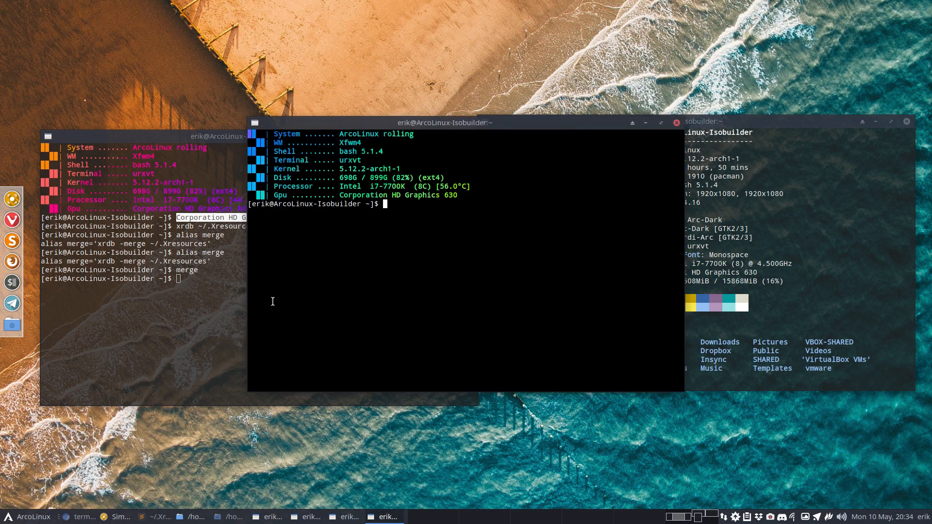
pyautogui.press('Return')
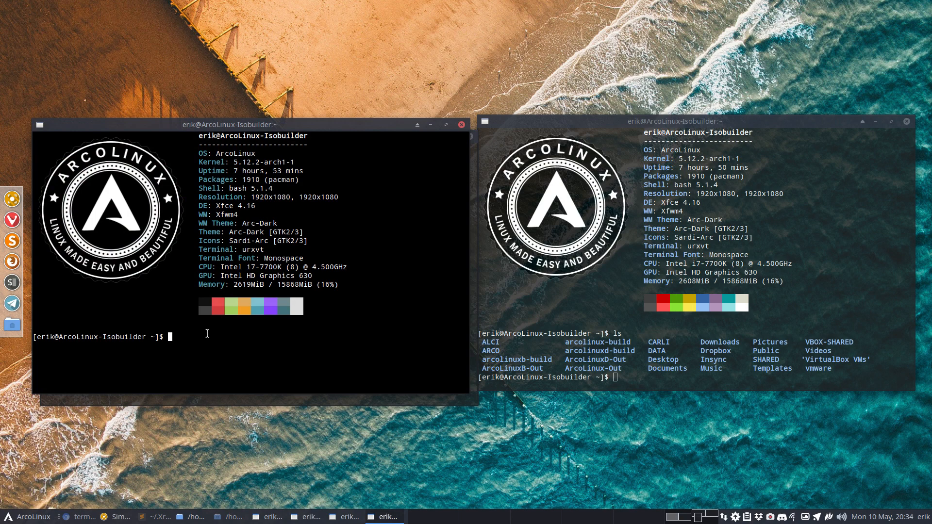
pyautogui.write('l')
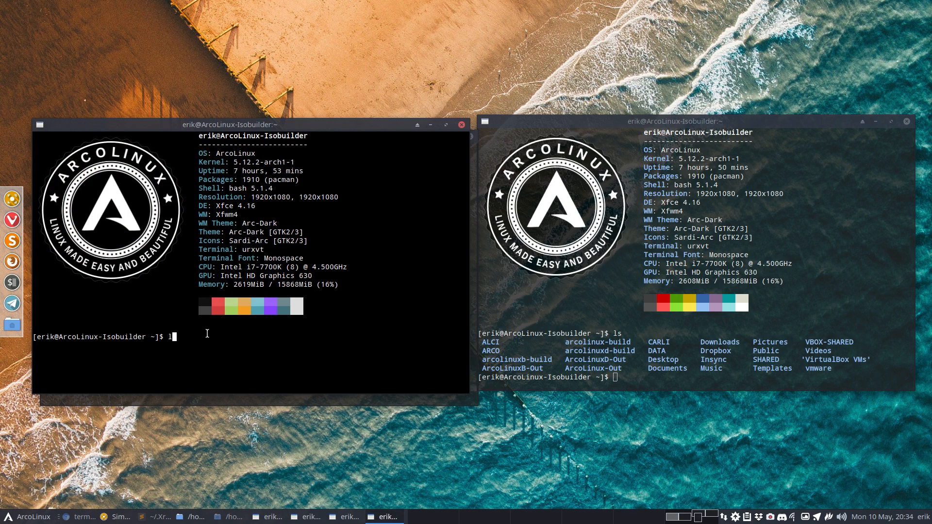
pyautogui.press('Return')
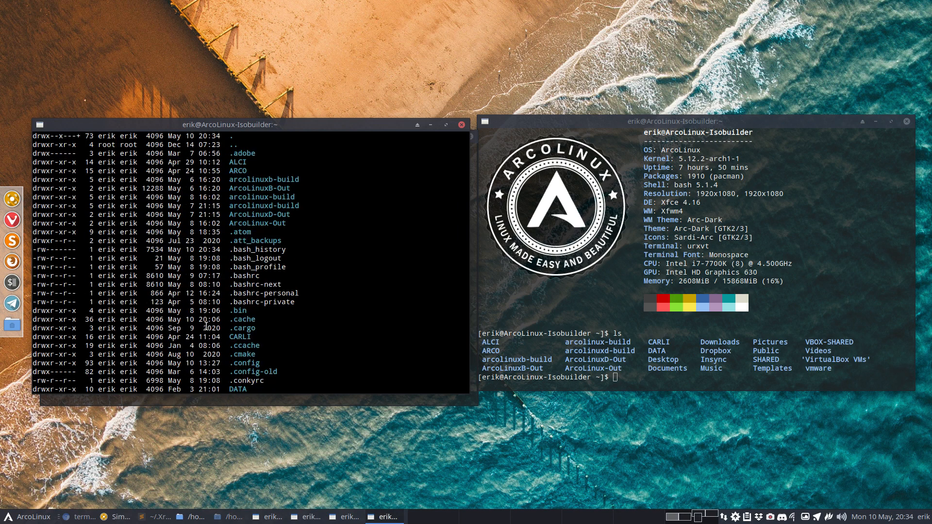
pyautogui.moveTo(434, 230)
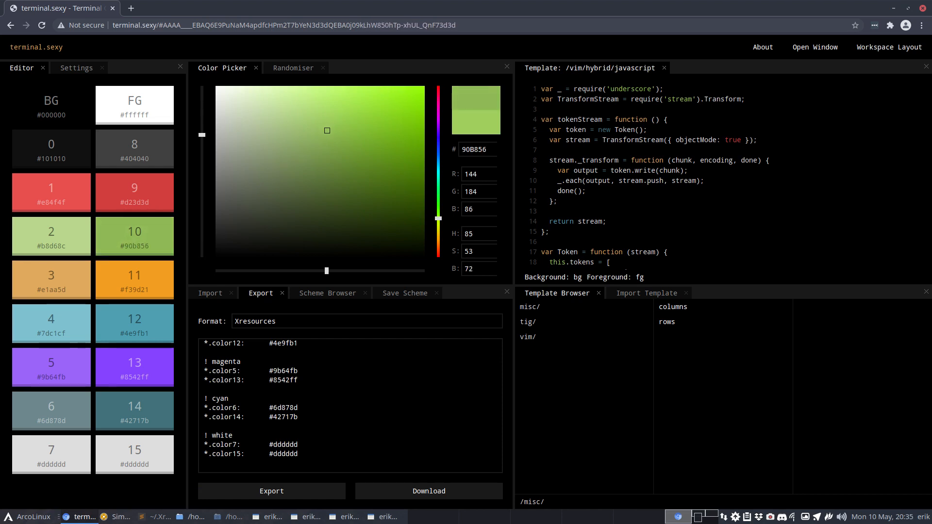
# - Retune colours 10–12 to #90b856, #f69915 and #359bb1 via the Color Picker
pyautogui.click(135, 280)
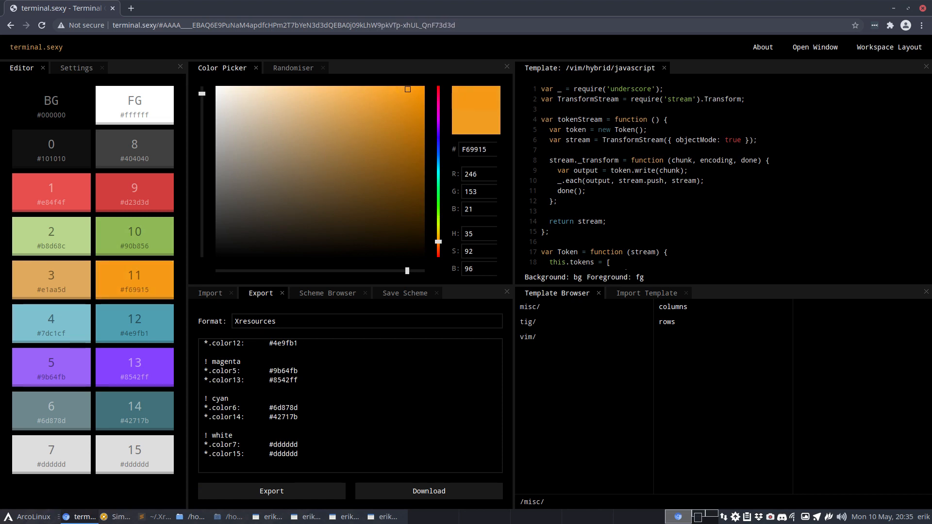
pyautogui.moveTo(385, 231)
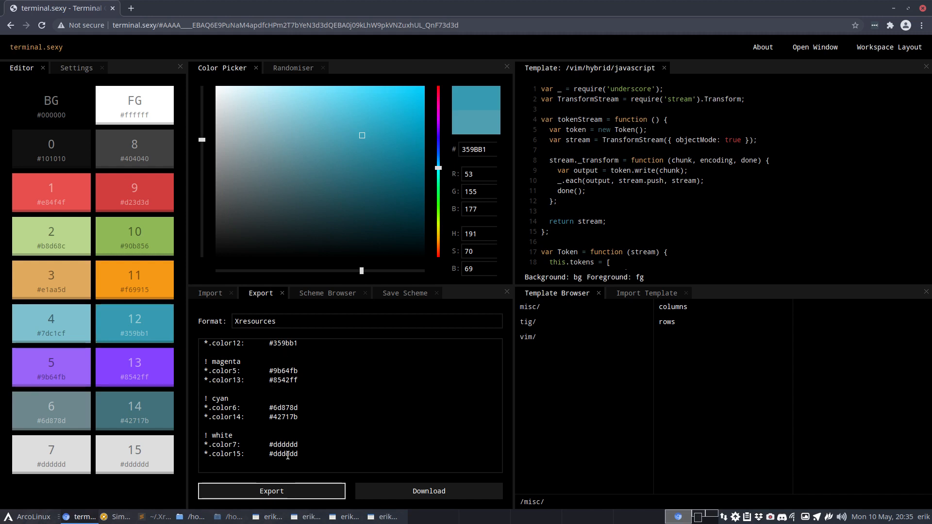
pyautogui.moveTo(751, 119)
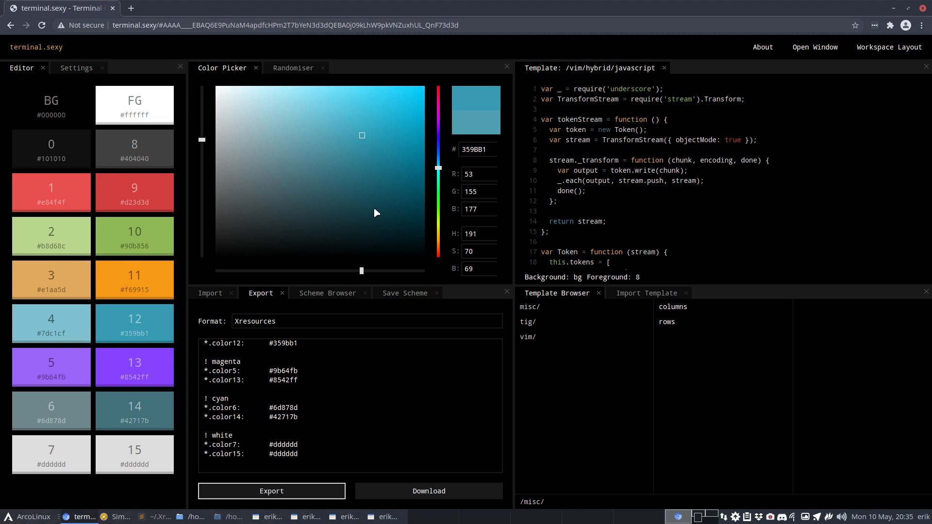
pyautogui.click(260, 293)
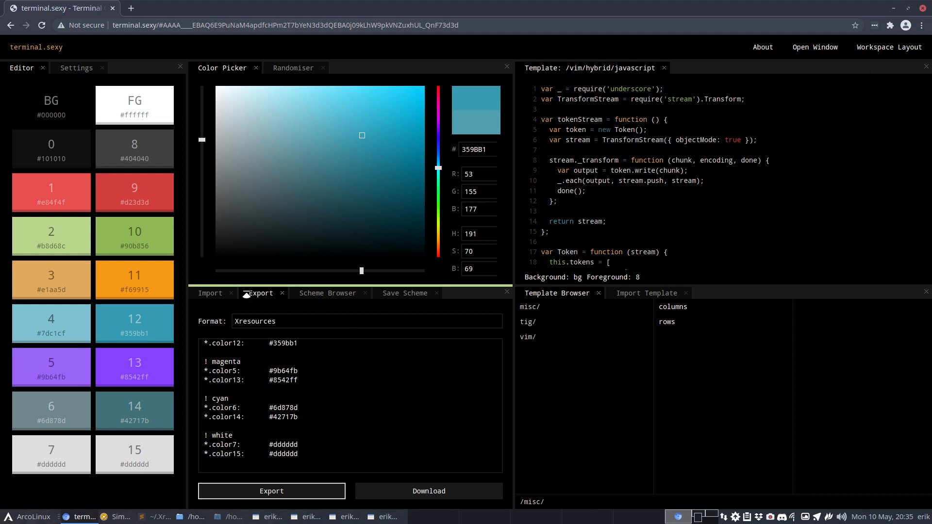
pyautogui.click(325, 293)
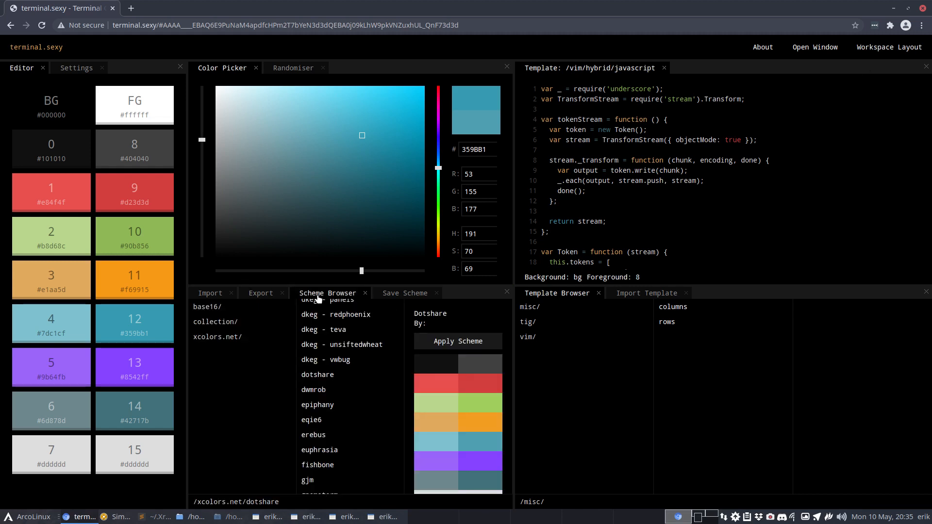
# - Export the edited scheme in Alacritty format and scroll to its bright colours
pyautogui.click(404, 294)
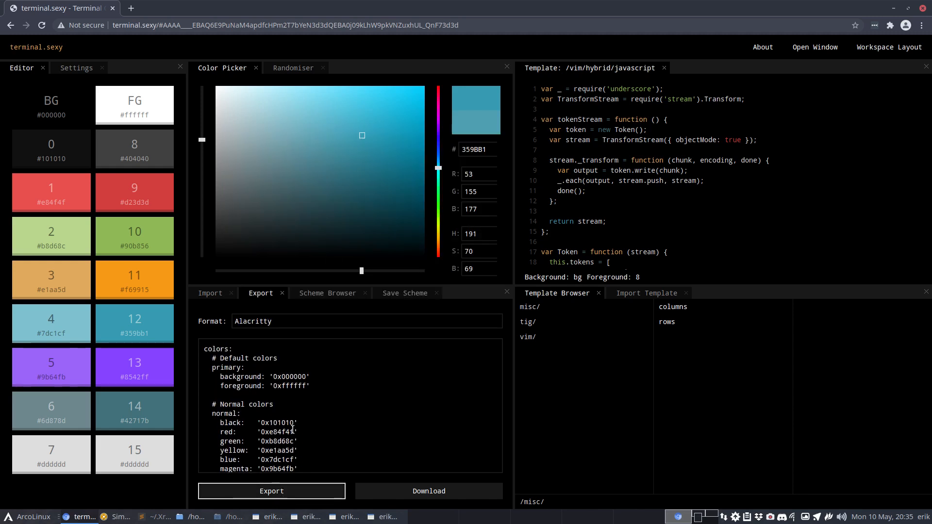
pyautogui.scroll(-3)
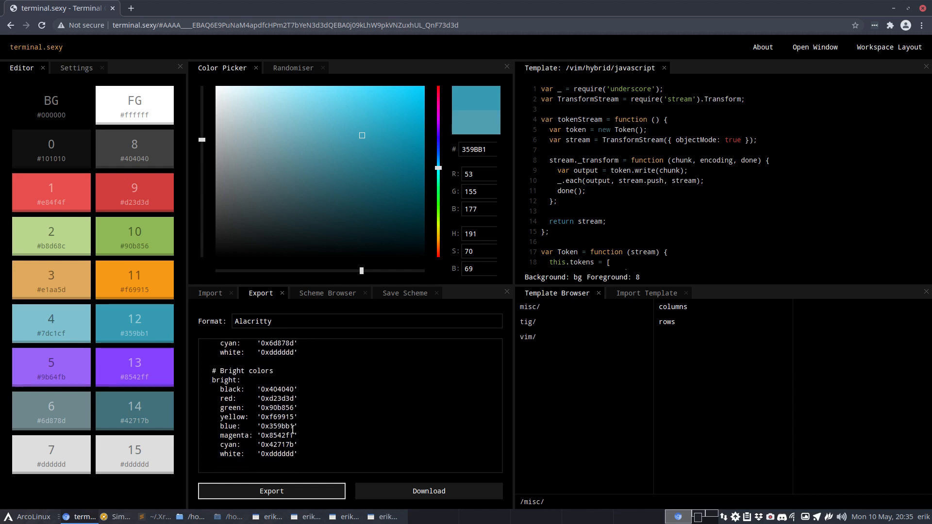